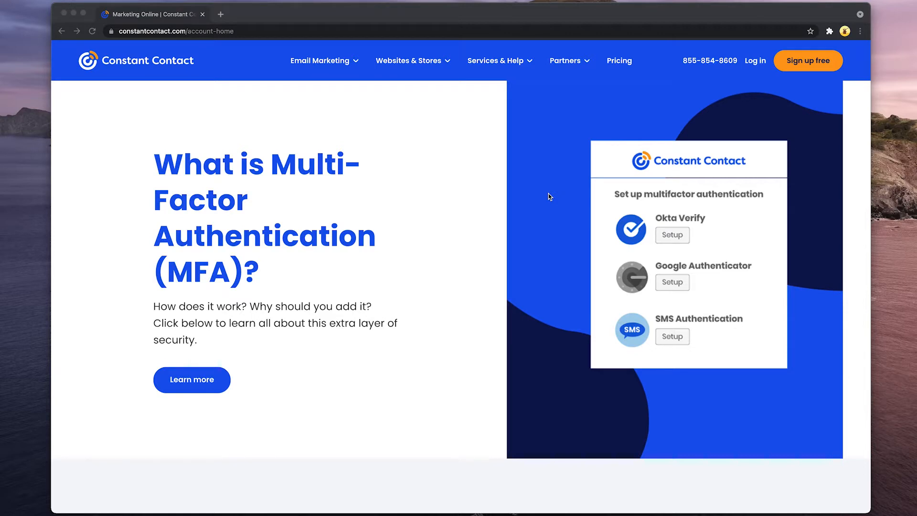
mouse_move(651, 144)
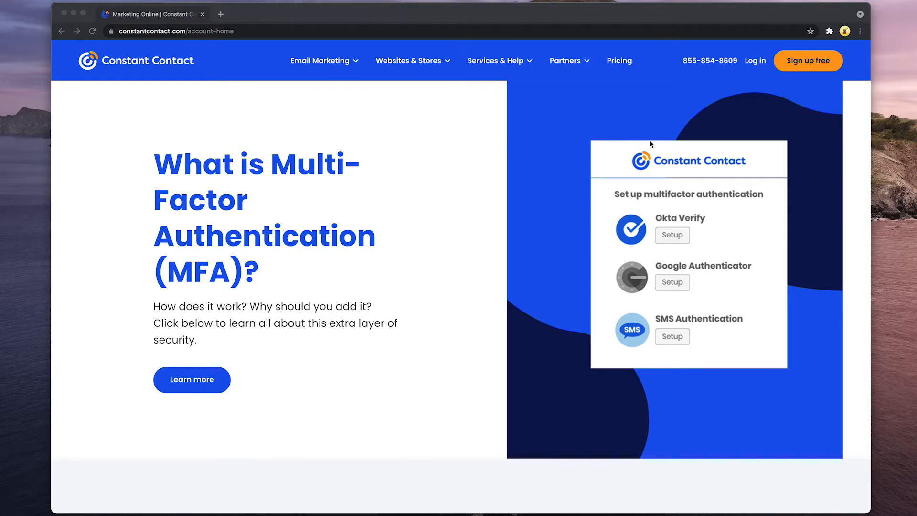
mouse_move(762, 61)
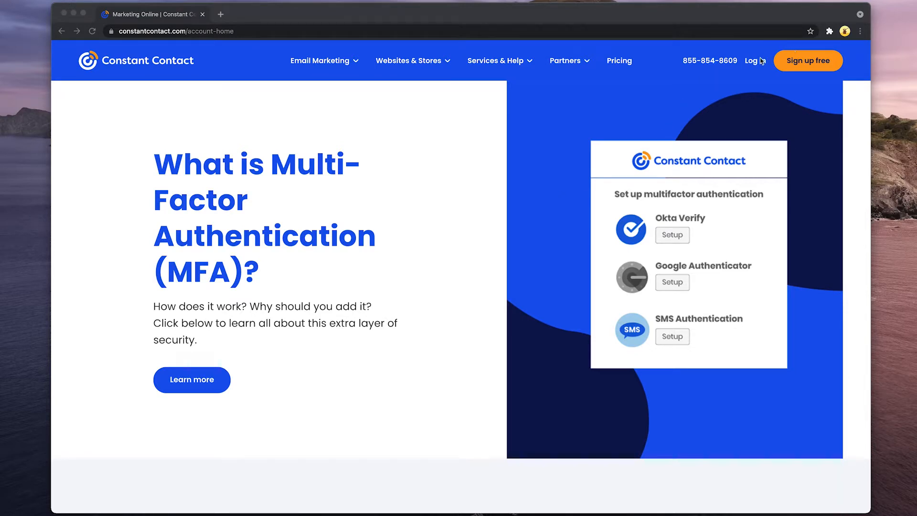
Step: Go to the account login from the constantcontact.com homepage navigation
left_click(755, 61)
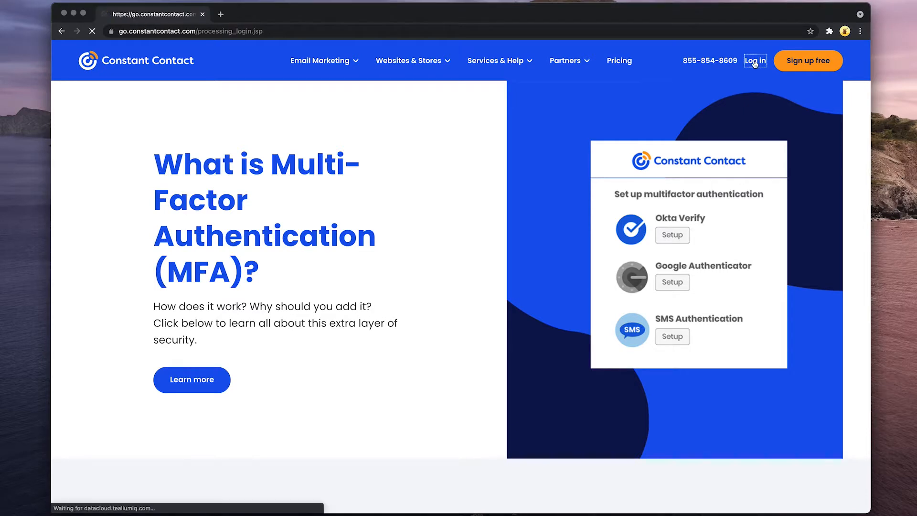
Step: Complete sign-in and show the full list of all 591 campaigns
left_click(754, 60)
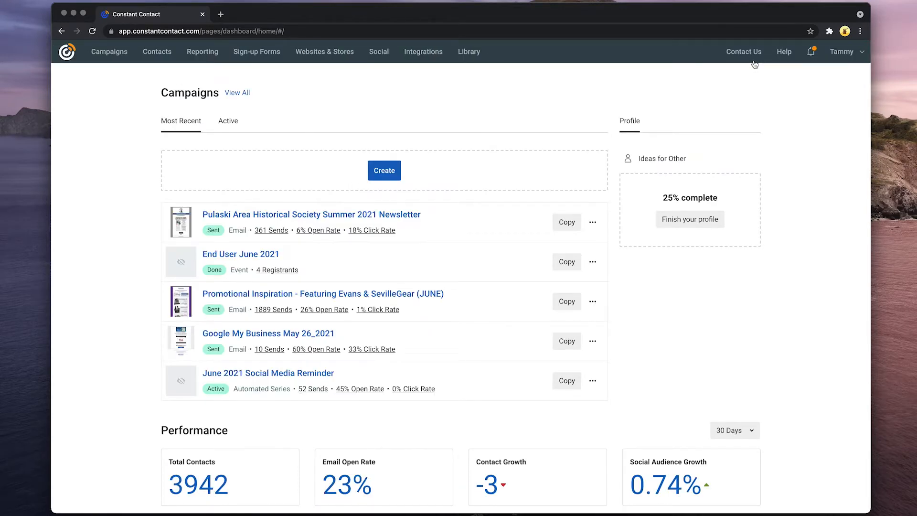
mouse_move(109, 51)
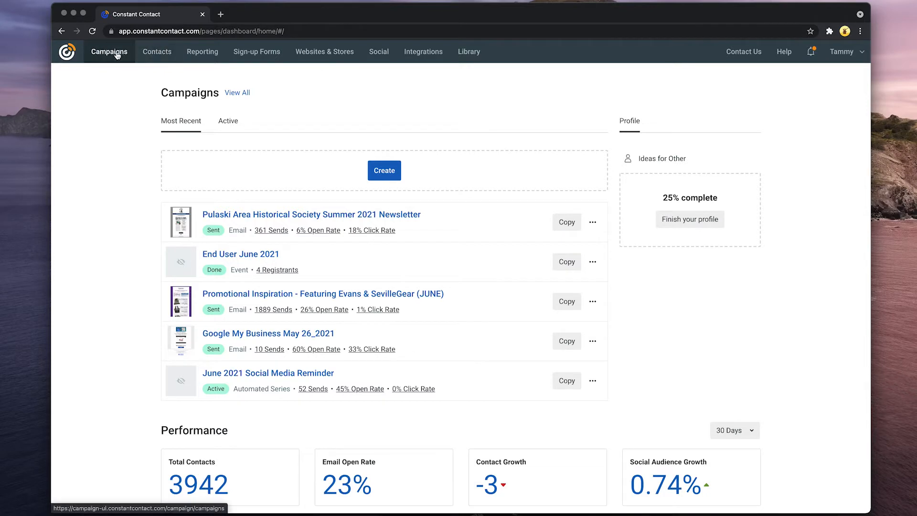
left_click(109, 52)
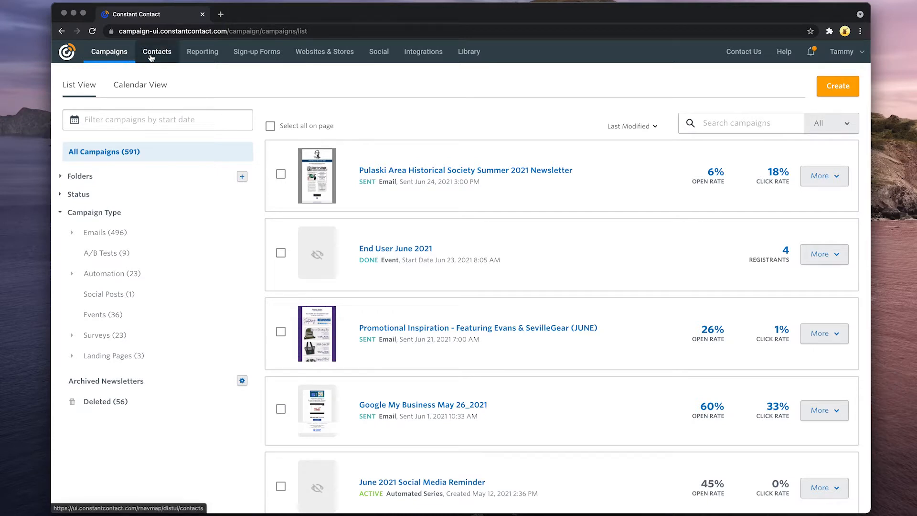
Step: View Contacts insights after dismissing the announcement, then bring up the 30-day email Reporting overview
left_click(156, 51)
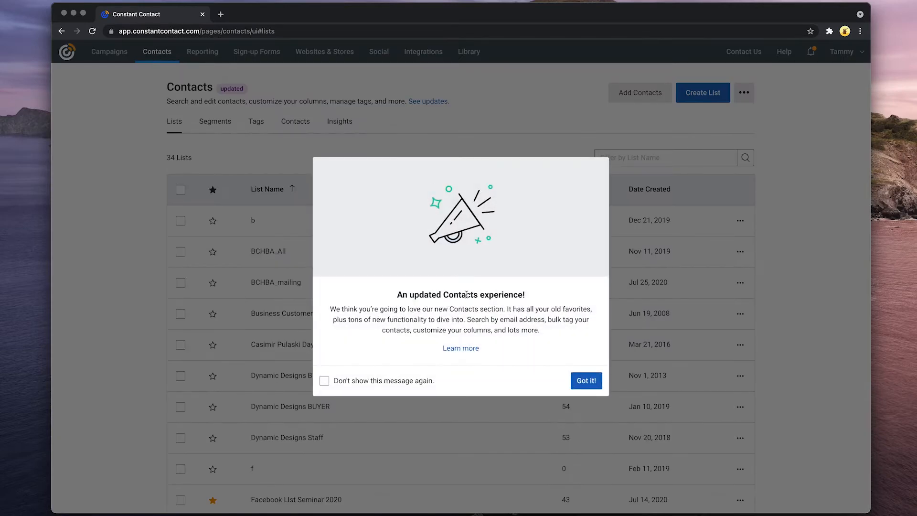
left_click(586, 381)
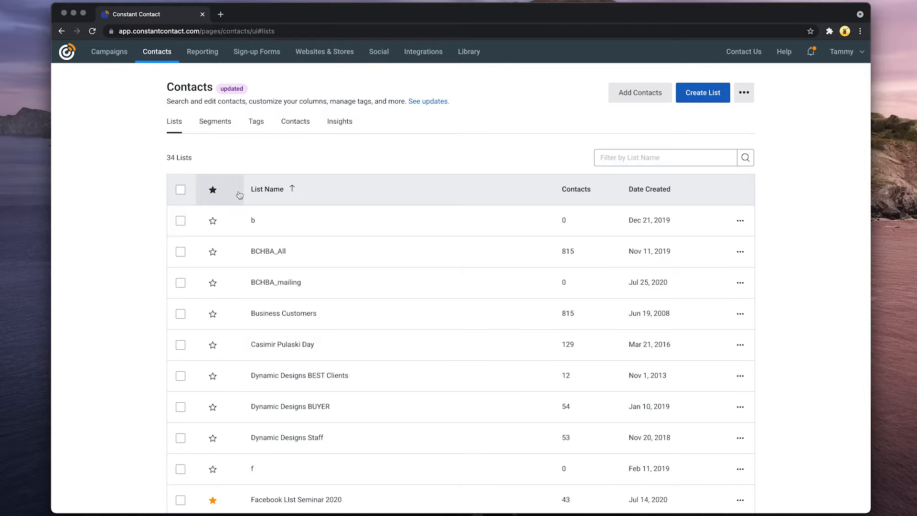
mouse_move(176, 128)
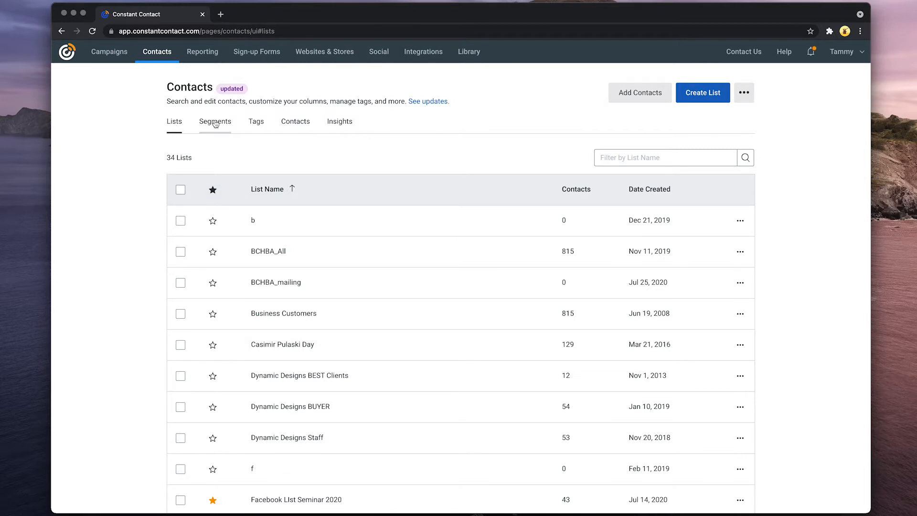
mouse_move(256, 123)
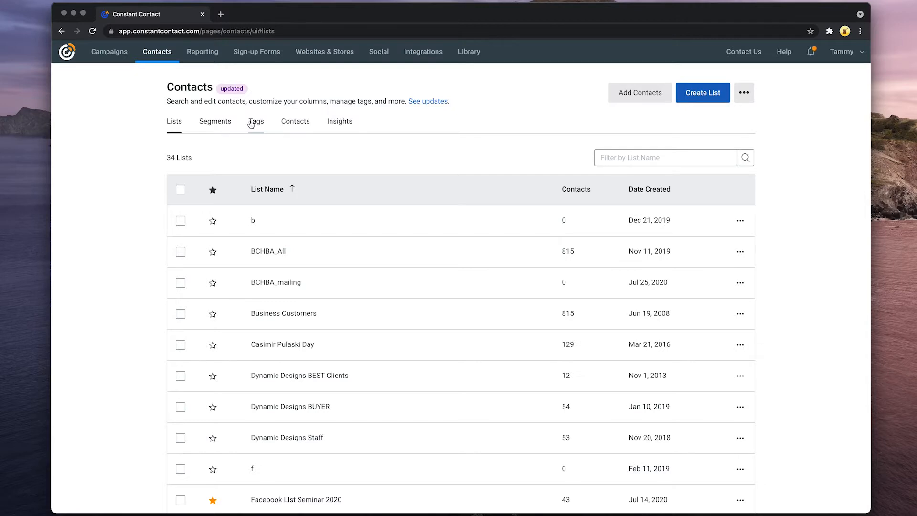
mouse_move(295, 124)
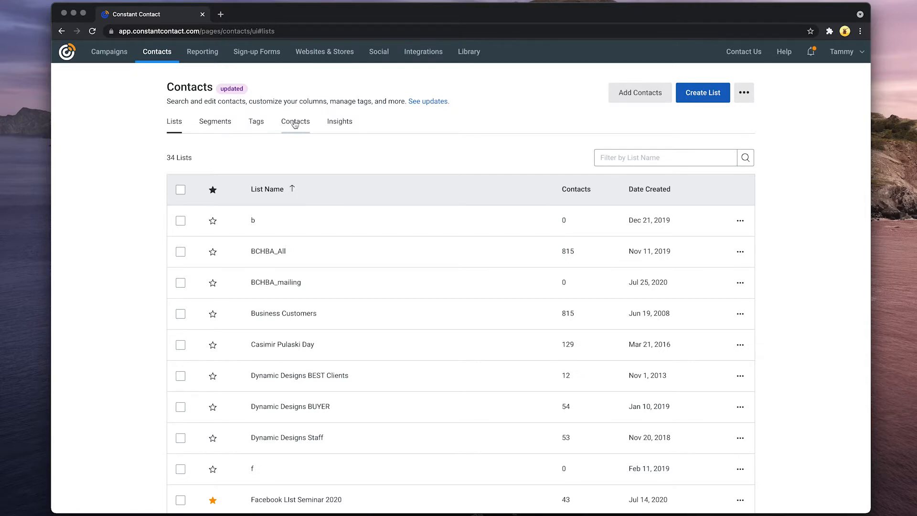
left_click(340, 121)
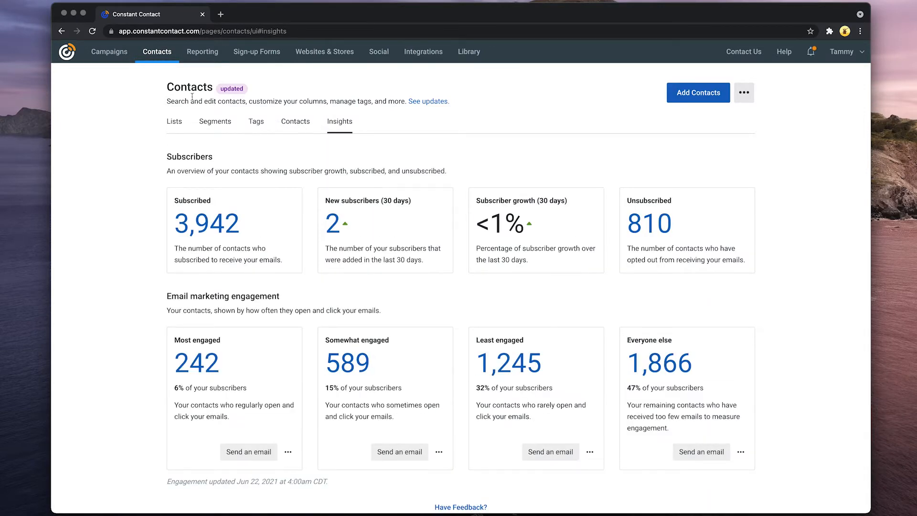
left_click(202, 52)
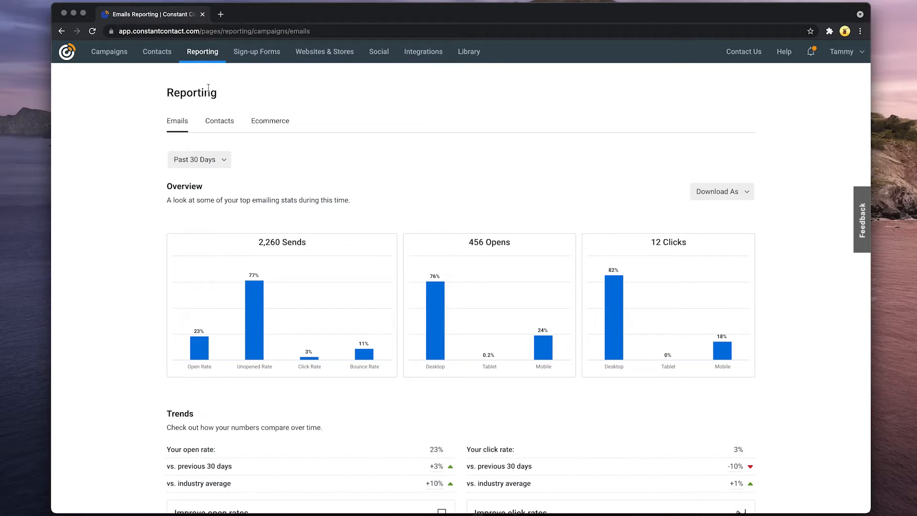
mouse_move(219, 123)
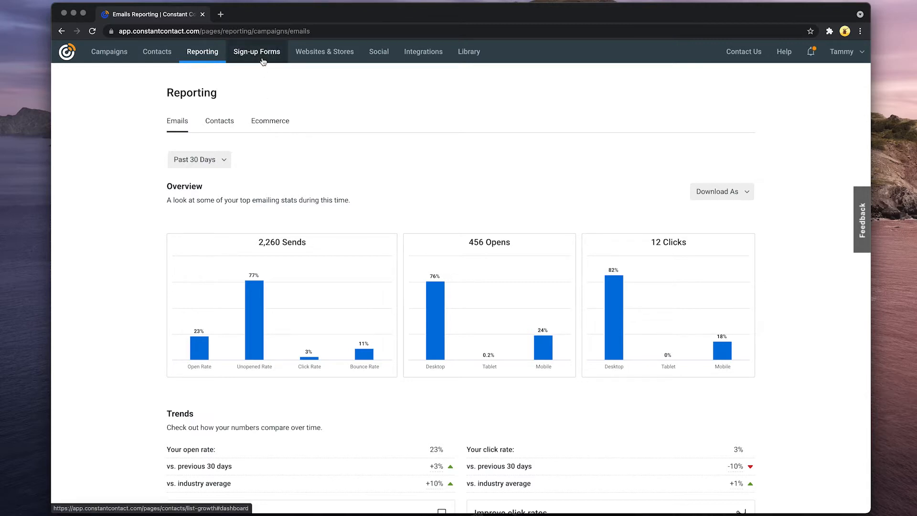
Step: Visit Sign-up Forms, Websites & Stores and the Social inbox, then head to Integrations
left_click(257, 51)
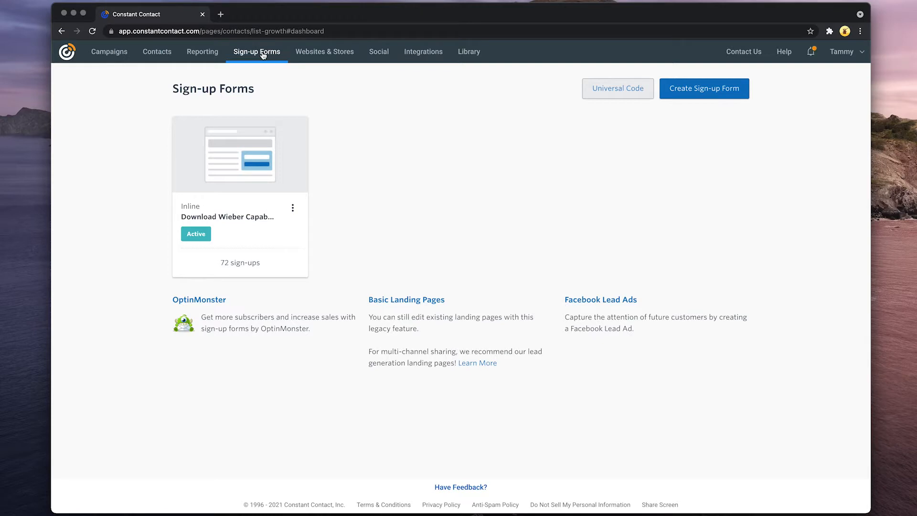
mouse_move(322, 55)
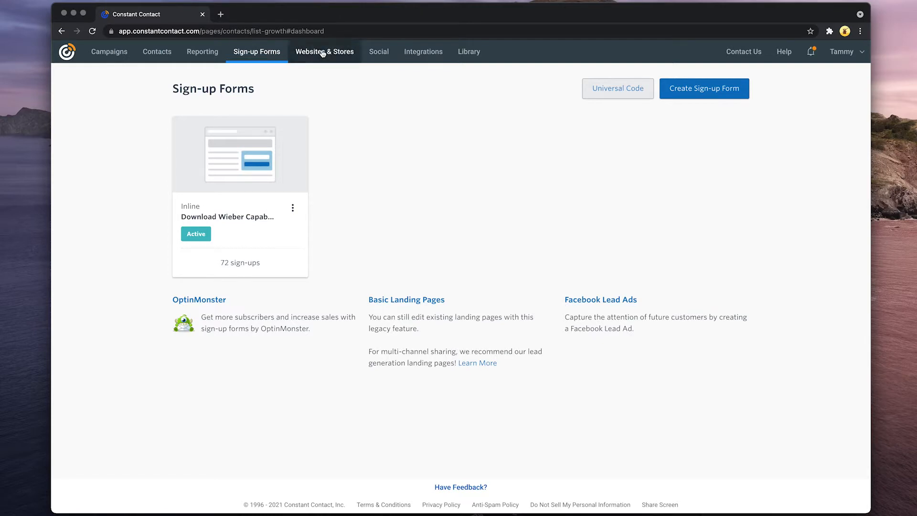
left_click(324, 52)
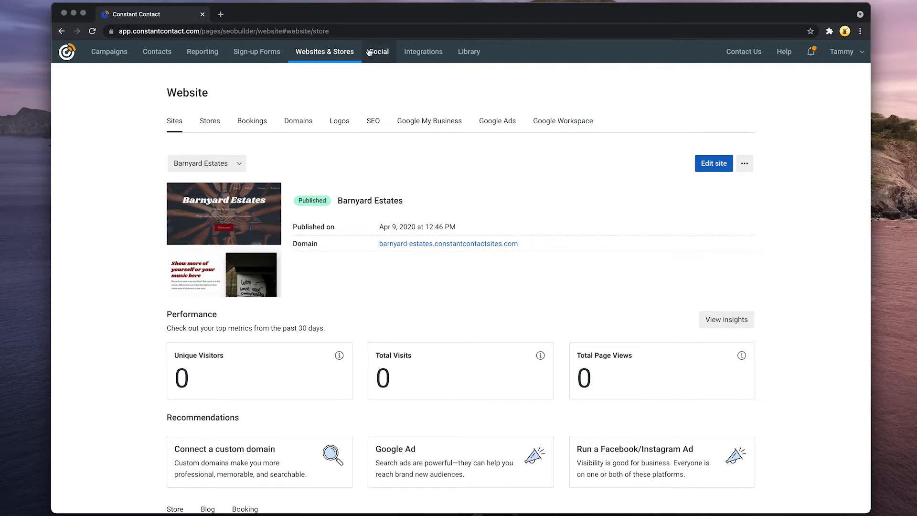
left_click(379, 51)
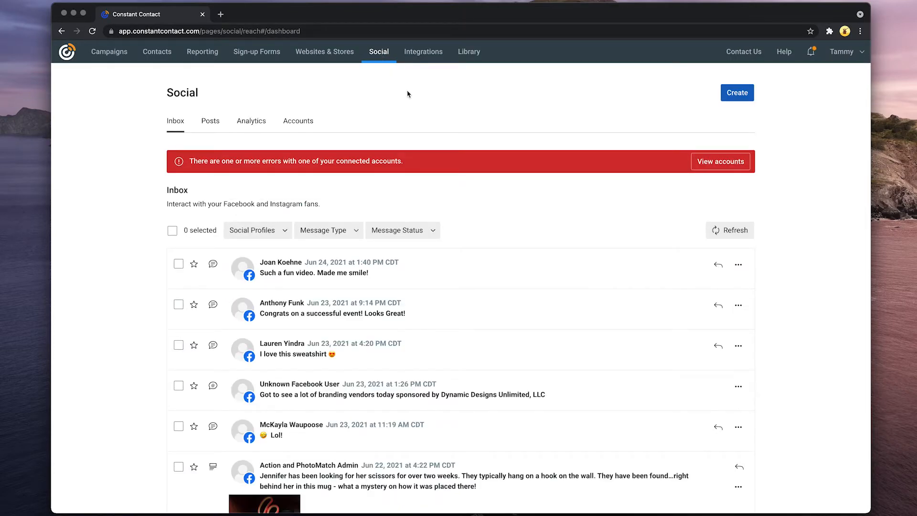
scroll("down", 3)
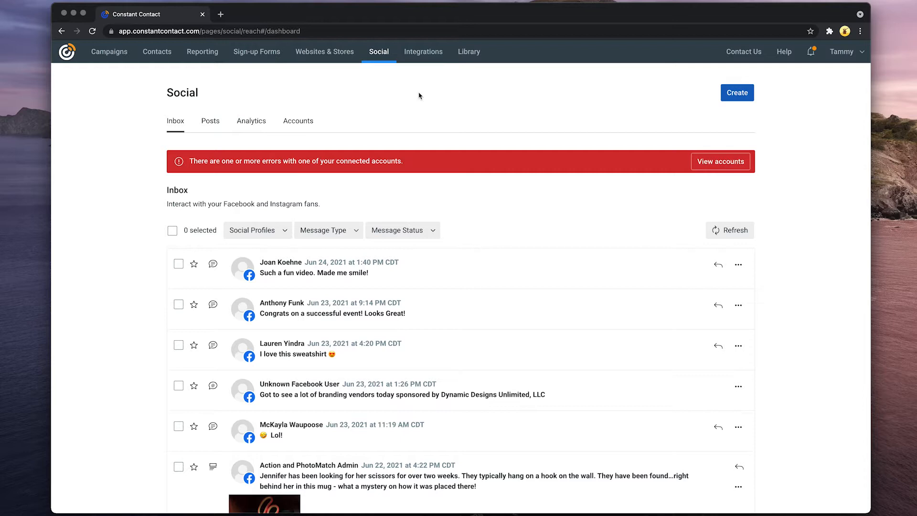
mouse_move(419, 71)
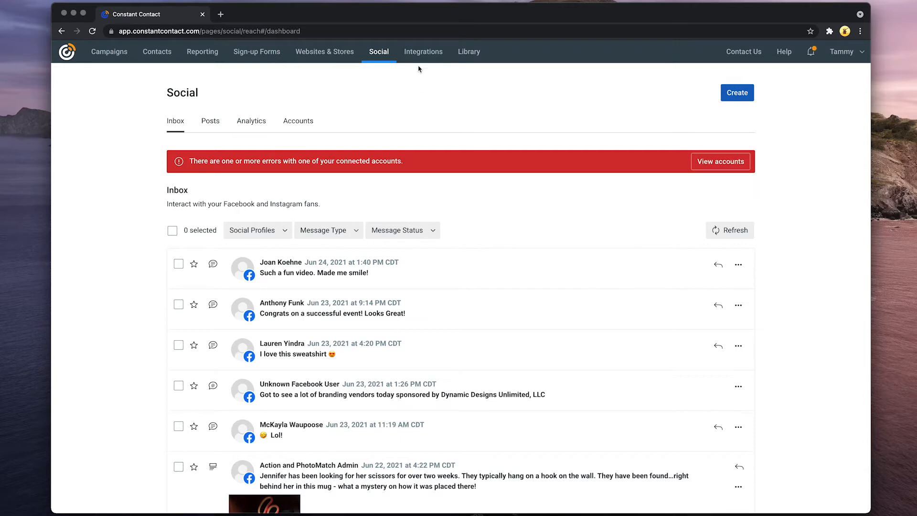
left_click(424, 52)
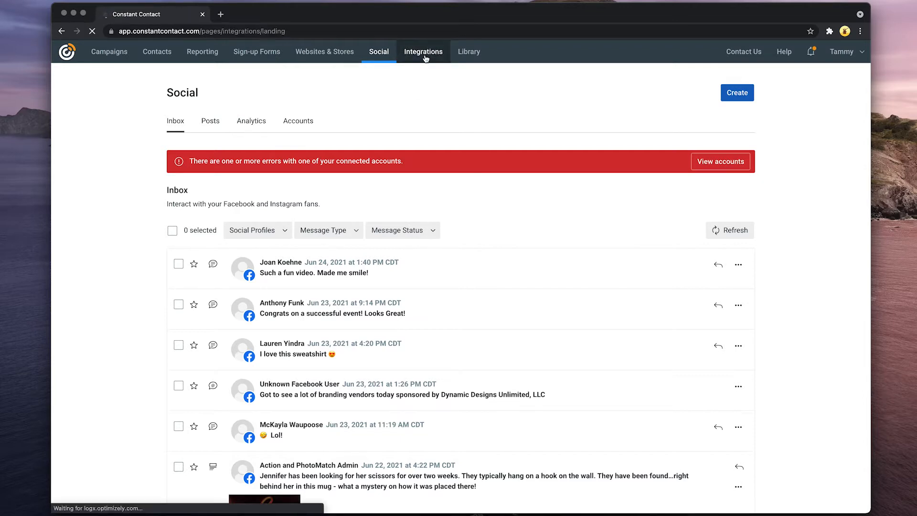
Step: View the Integrations catalogue and bring up the Library of images and documents
left_click(423, 52)
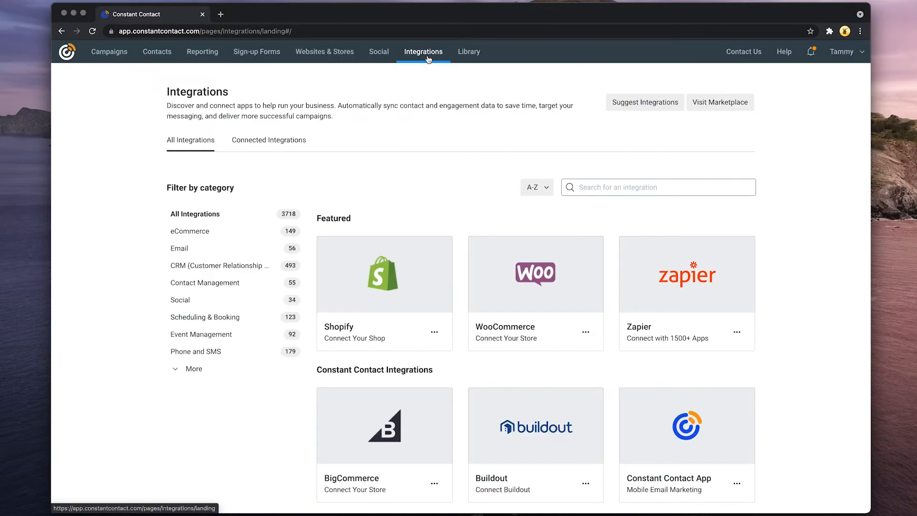
mouse_move(439, 109)
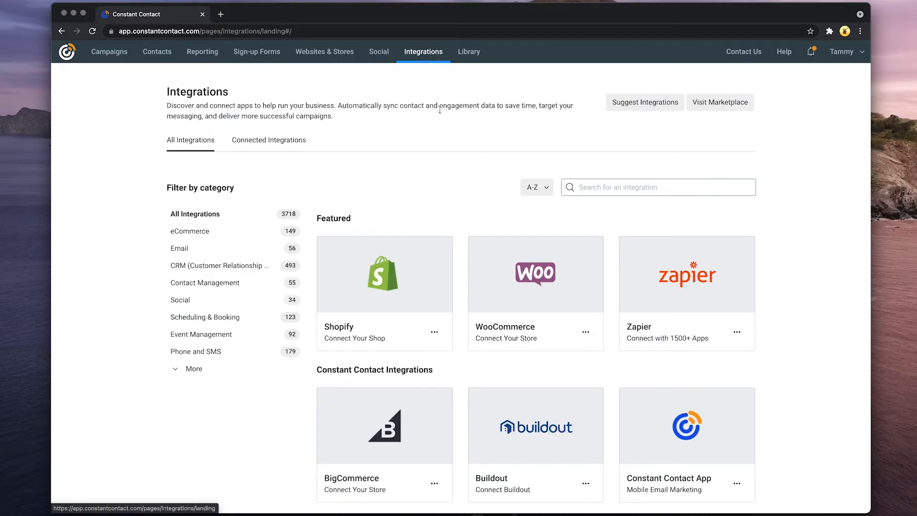
left_click(469, 52)
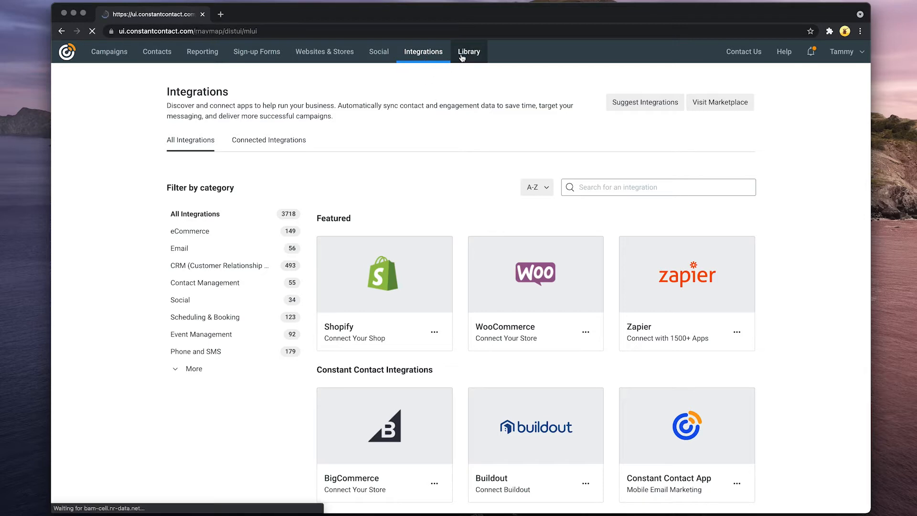
left_click(469, 52)
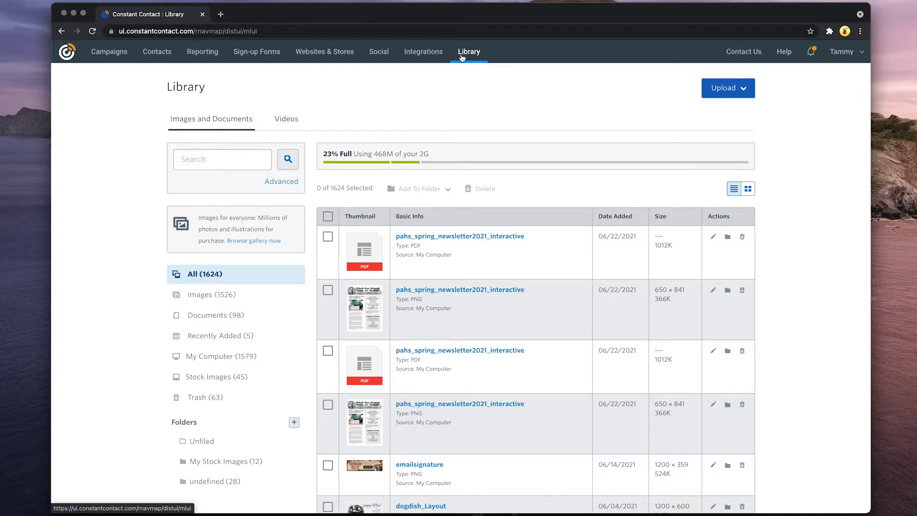
mouse_move(458, 67)
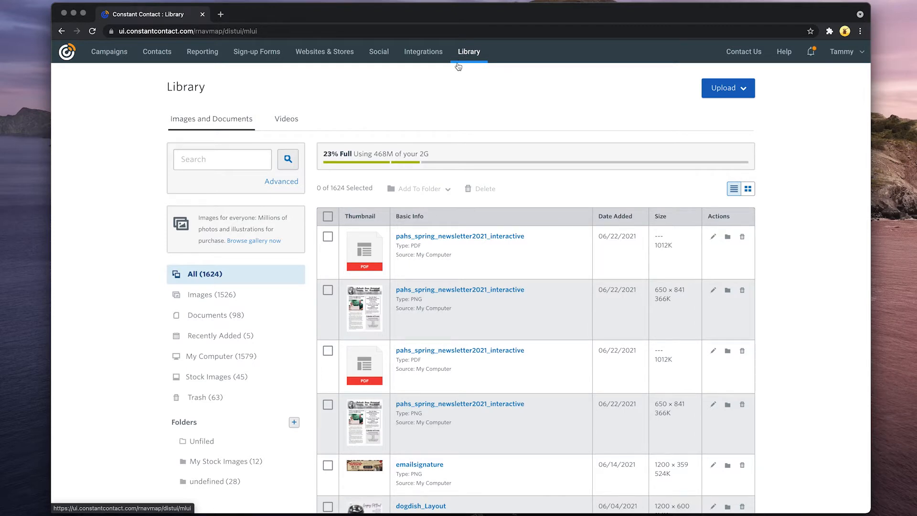
mouse_move(123, 68)
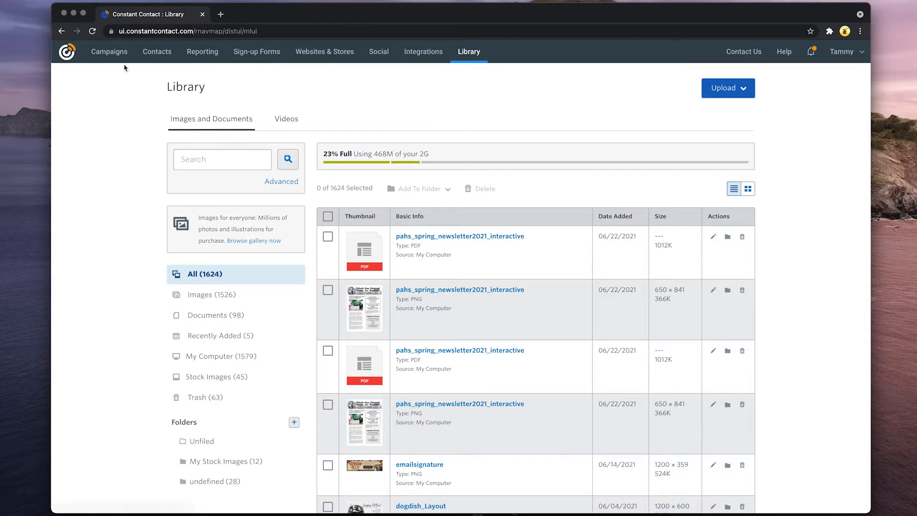
Step: Copy the Promotional Inspiration - Featuring Evans & SevilleGear (JUNE) campaign from the list
left_click(109, 52)
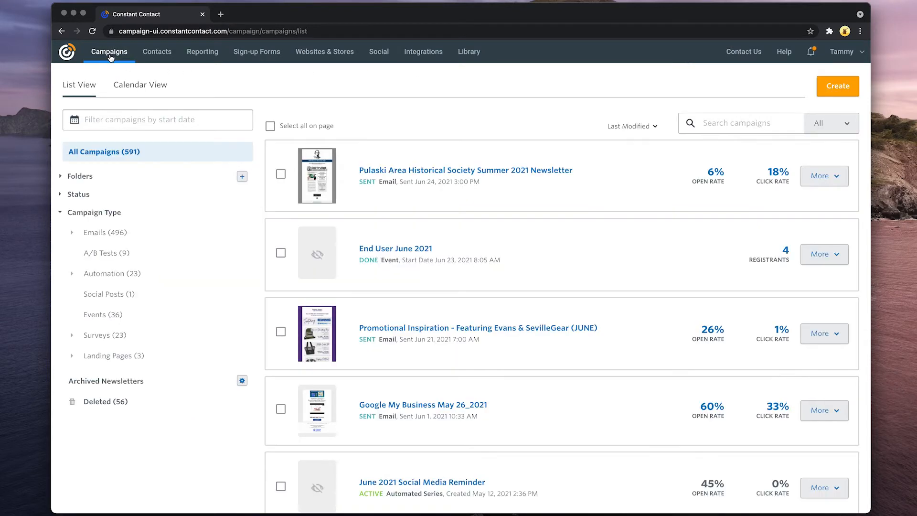
mouse_move(126, 61)
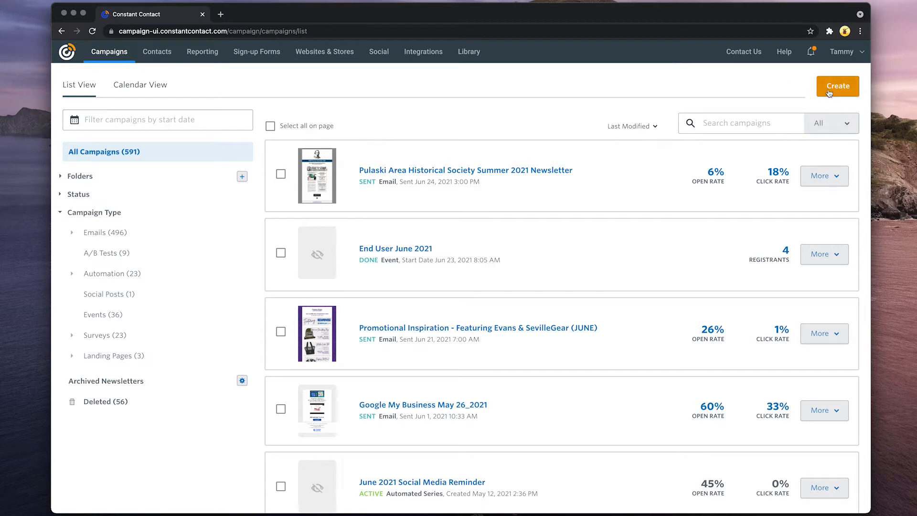
mouse_move(736, 279)
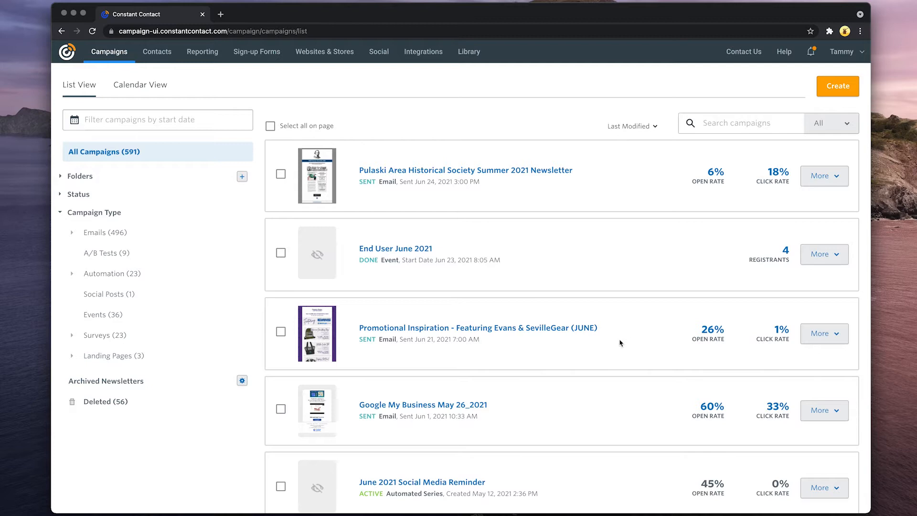
left_click(825, 334)
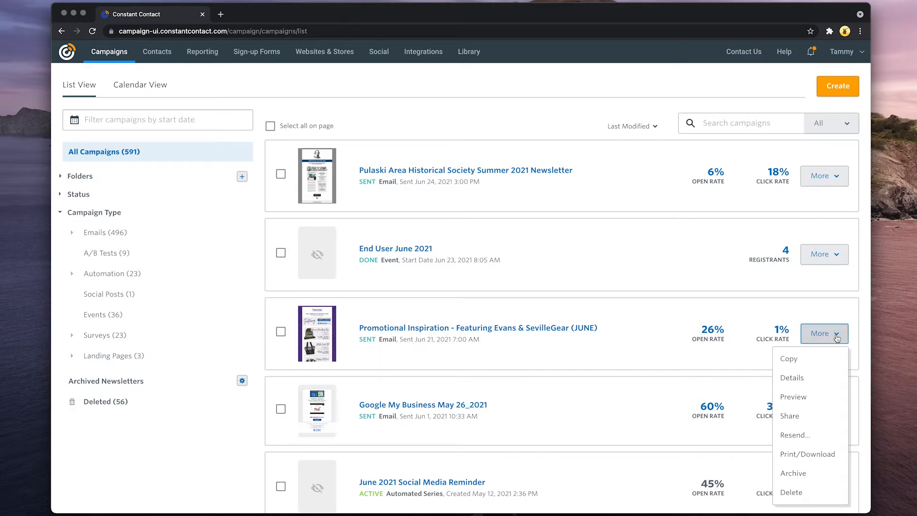
mouse_move(819, 393)
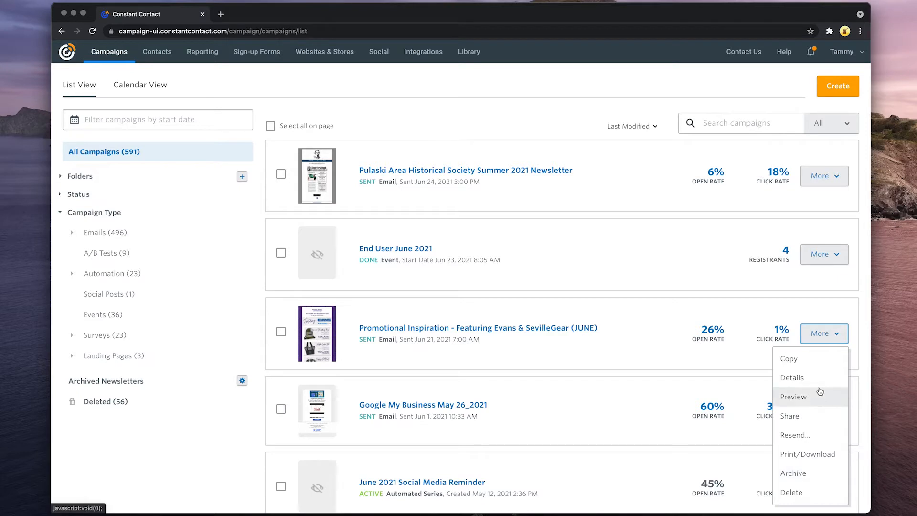
left_click(789, 359)
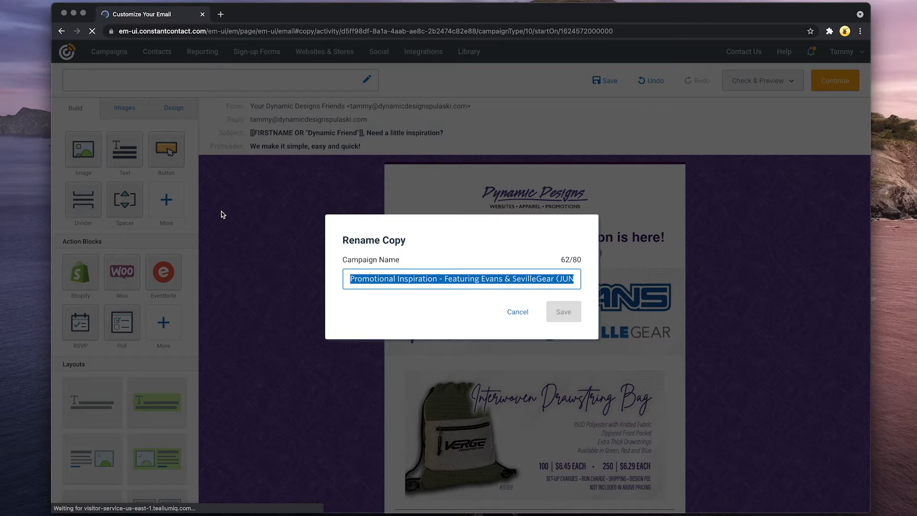
Step: Name the copied campaign TEST and save it
type("TEST")
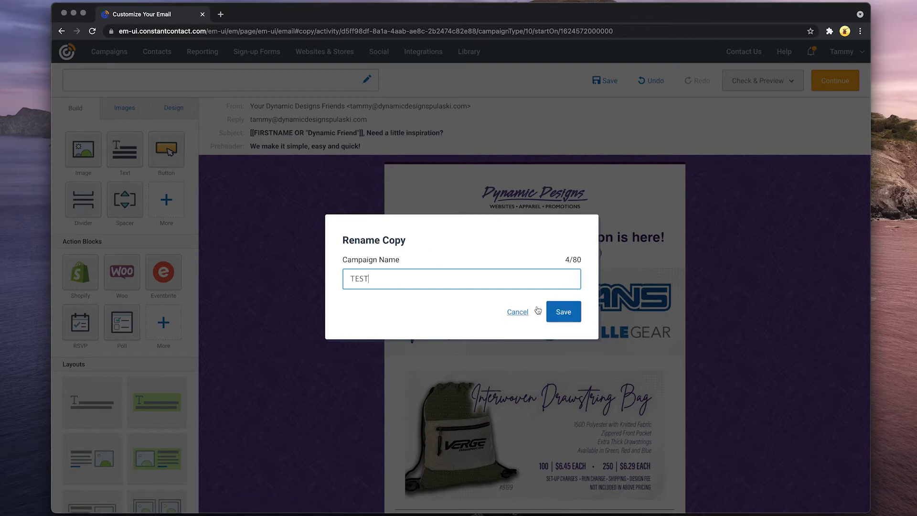
left_click(563, 312)
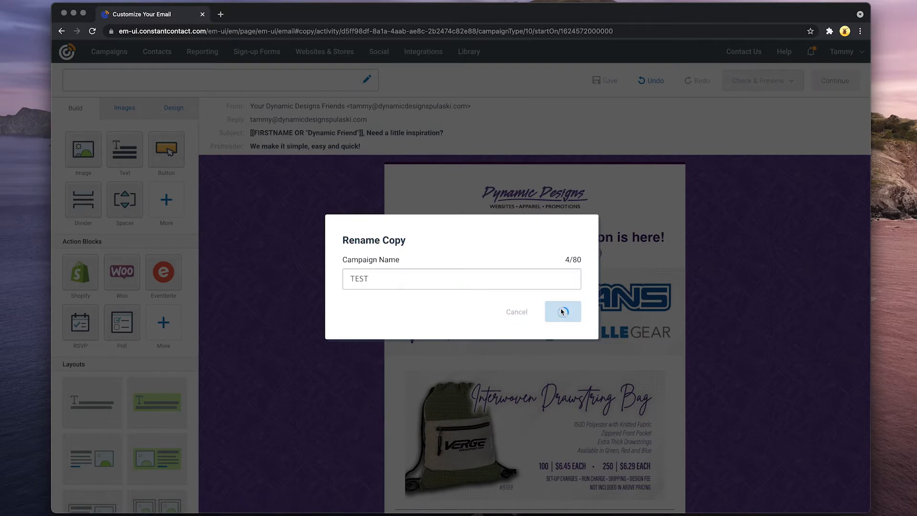
left_click(563, 312)
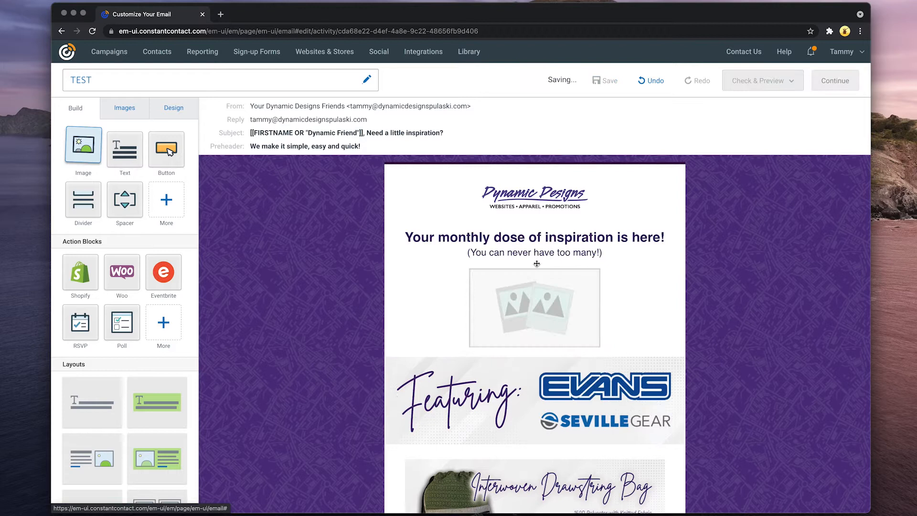
Step: Select the empty image placeholder, check its link options and delete the block
left_click(535, 307)
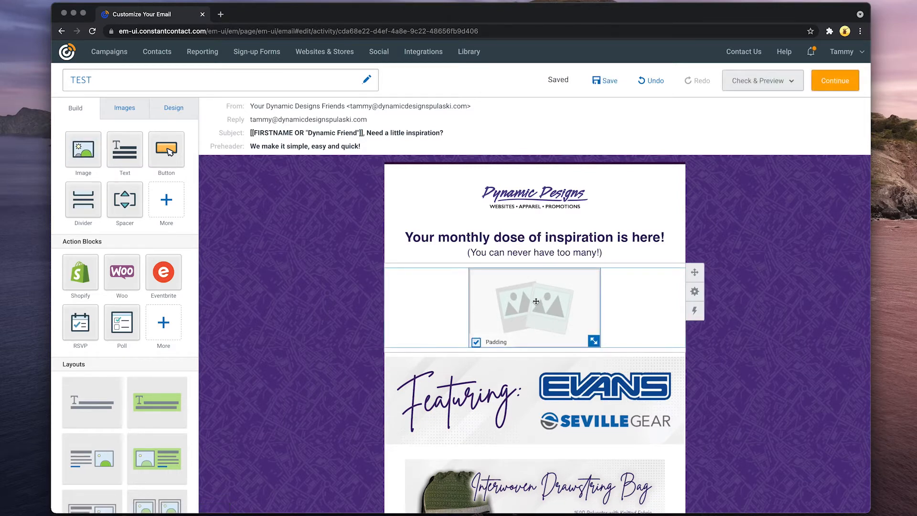
left_click(536, 301)
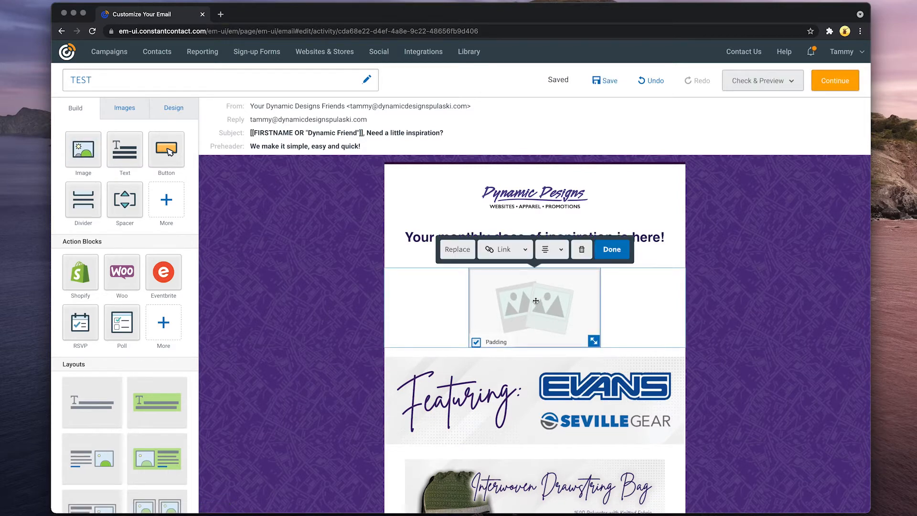
mouse_move(526, 300)
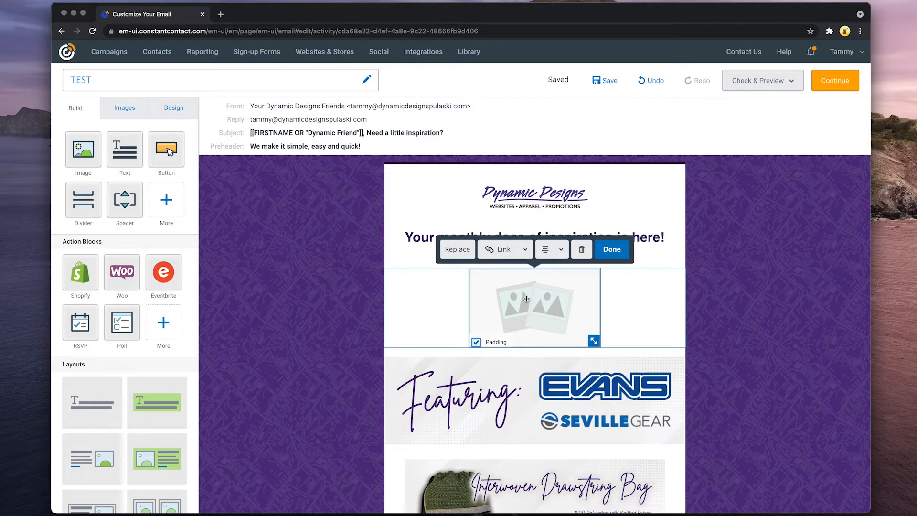
left_click(505, 249)
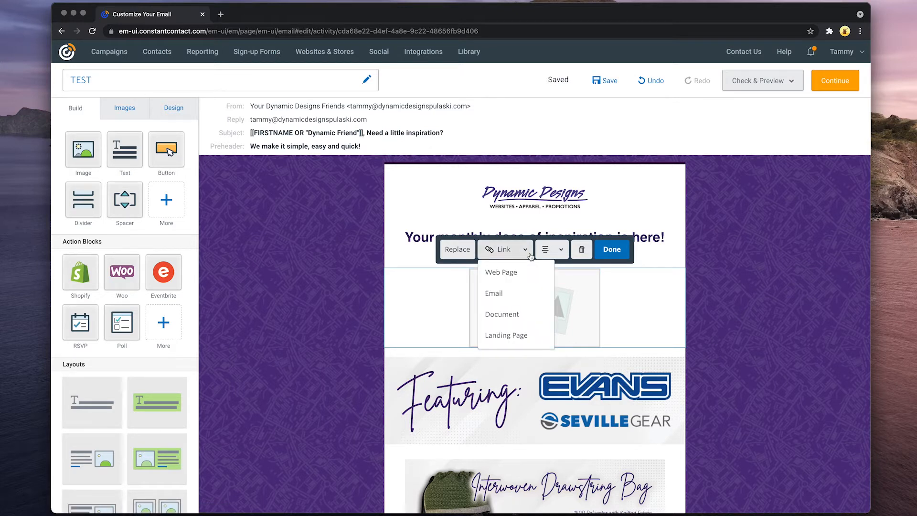
mouse_move(561, 253)
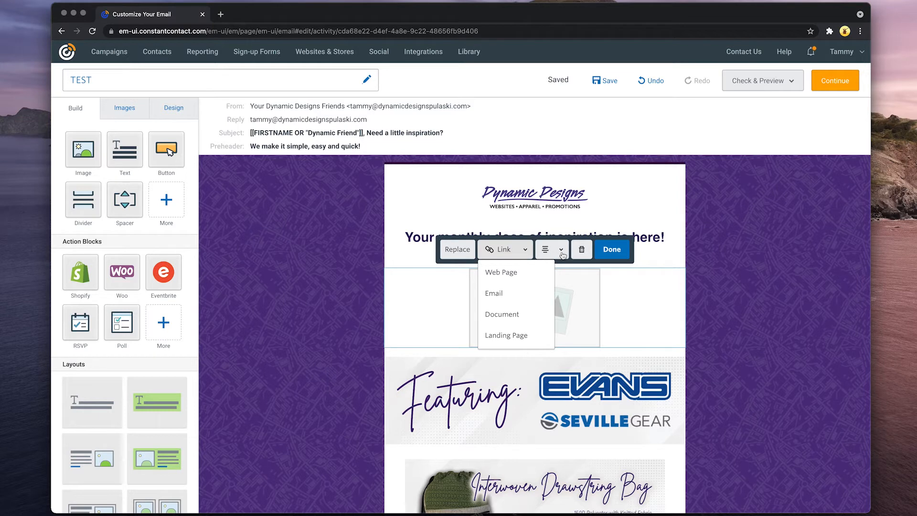
left_click(552, 249)
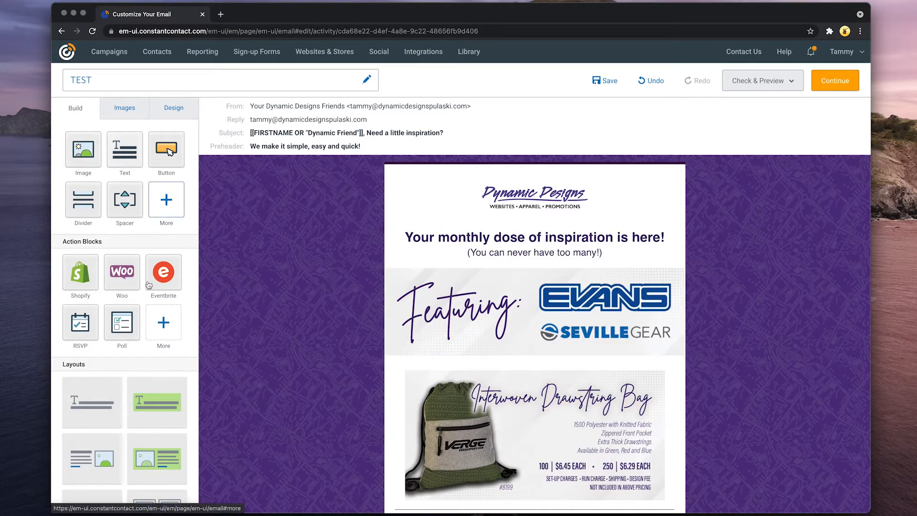
Step: Drag the headline-with-article layout beneath the opening headline
scroll("down", 3)
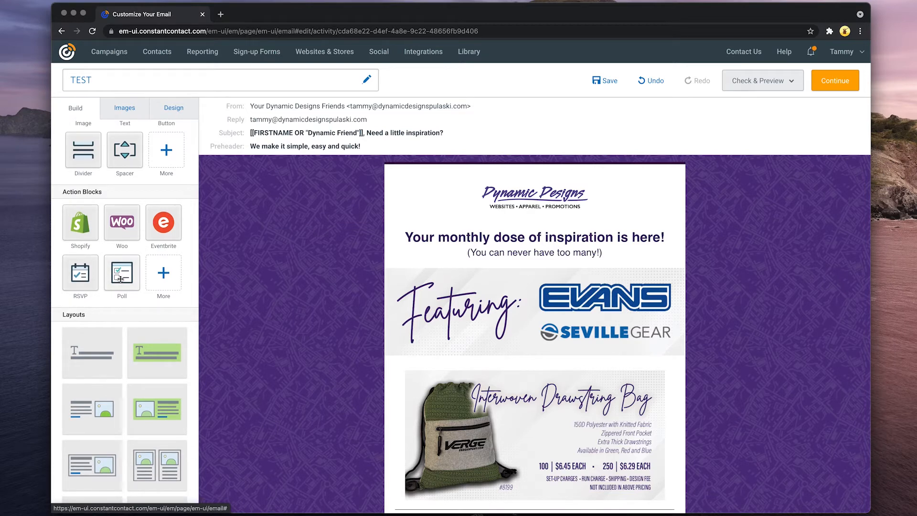
mouse_move(160, 282)
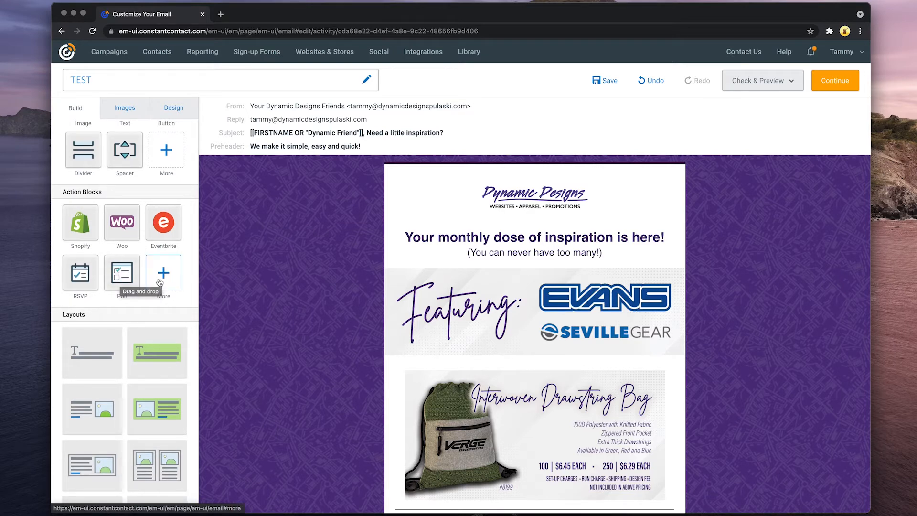
left_click(163, 272)
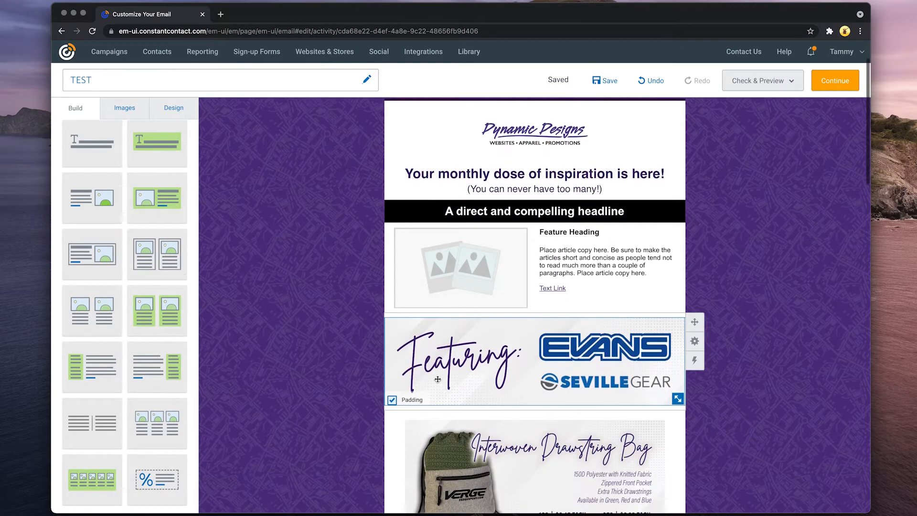
scroll("down", 3)
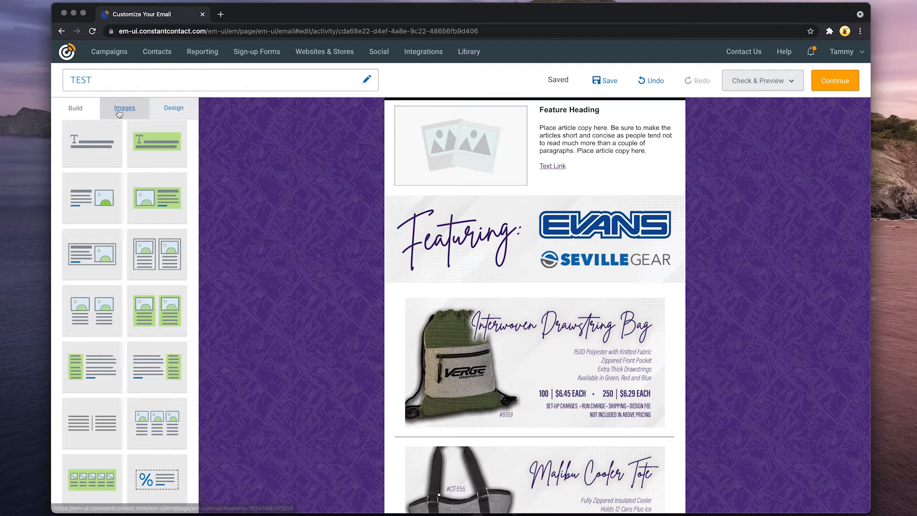
Step: Look at the image library and upload window, then show the Design settings panel
left_click(125, 107)
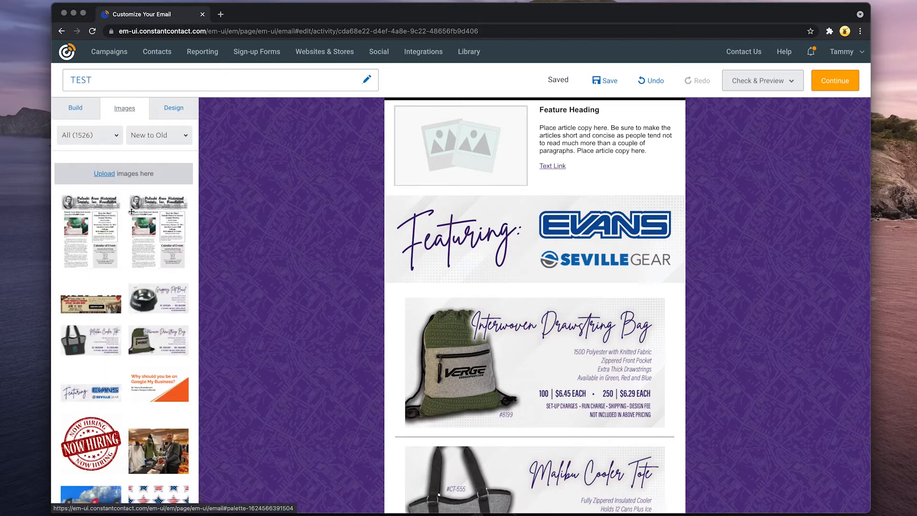
left_click(104, 174)
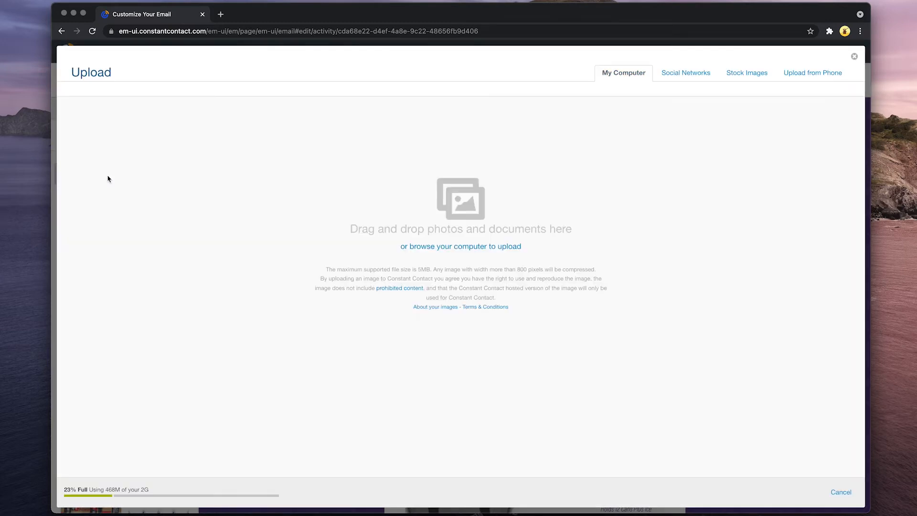
mouse_move(491, 243)
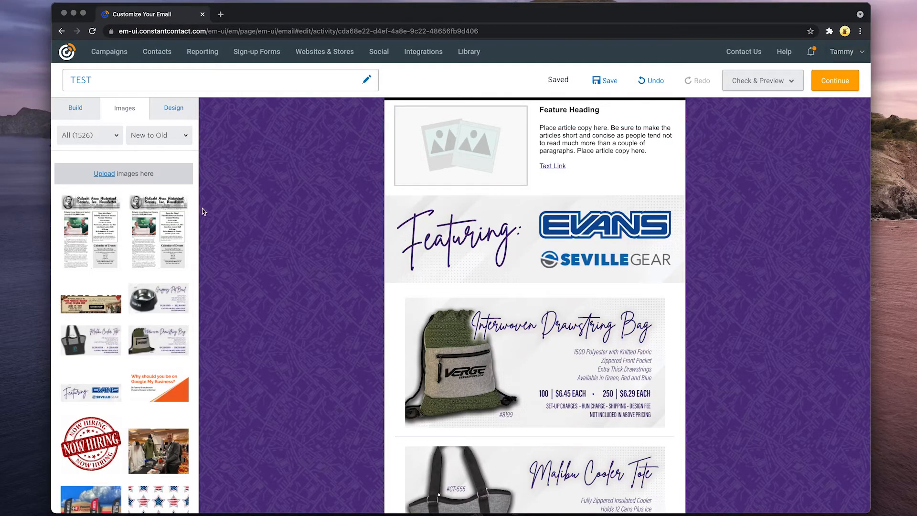
left_click(174, 107)
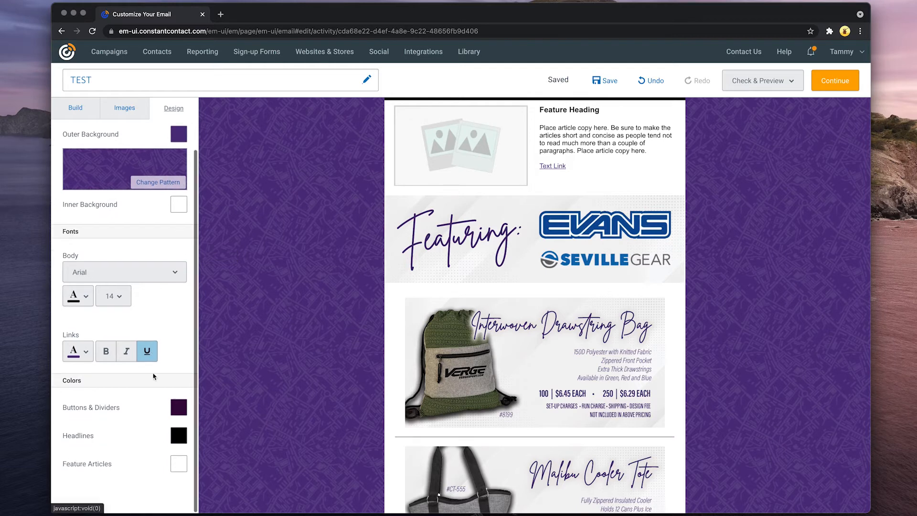
mouse_move(502, 348)
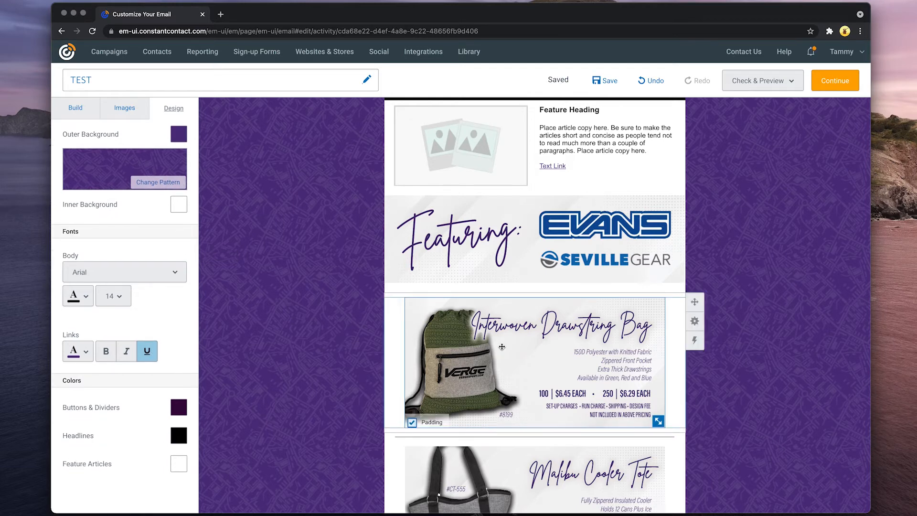
Step: Bring up the Email Settings window for subject, preheader and sender details
scroll("down", 3)
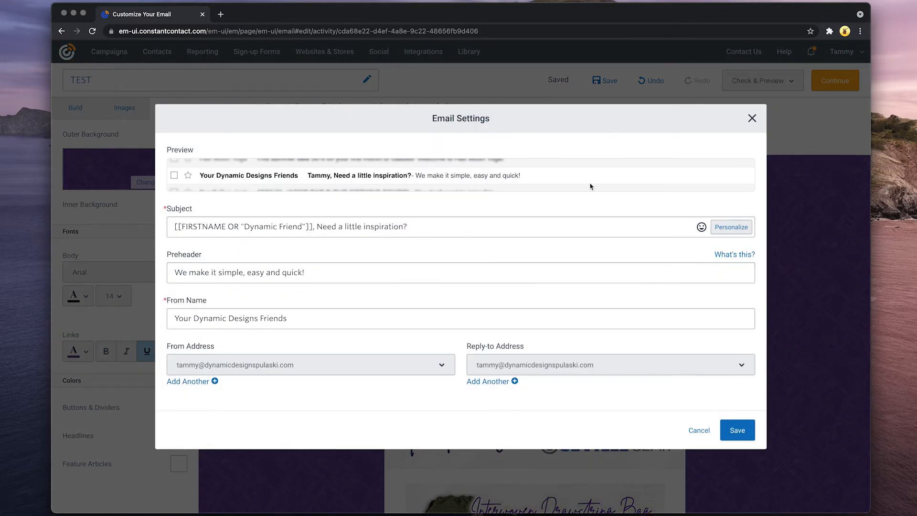
Step: Start adding another sender address, then dismiss the address form without adding one
left_click(187, 381)
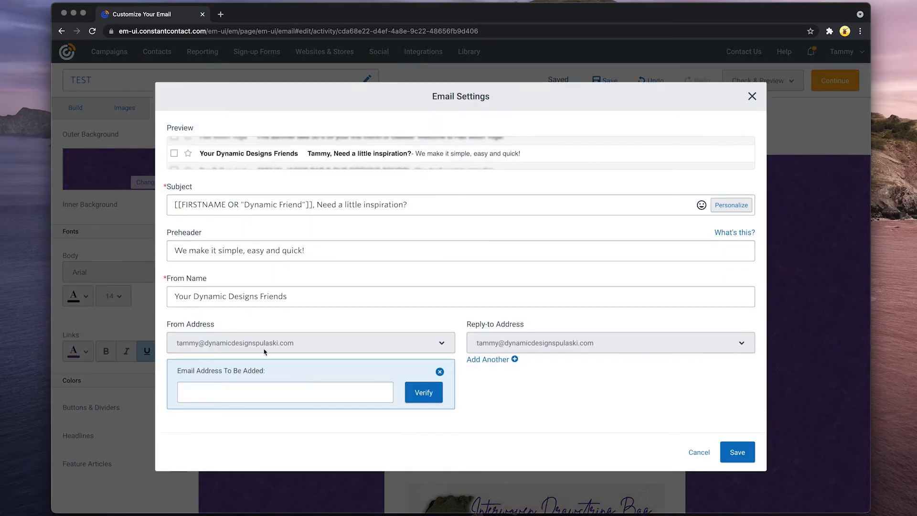
mouse_move(501, 363)
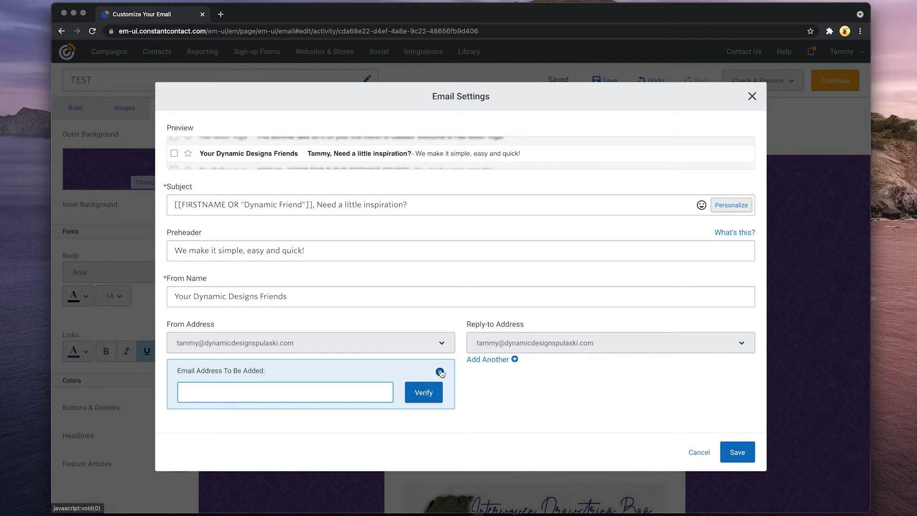
left_click(440, 371)
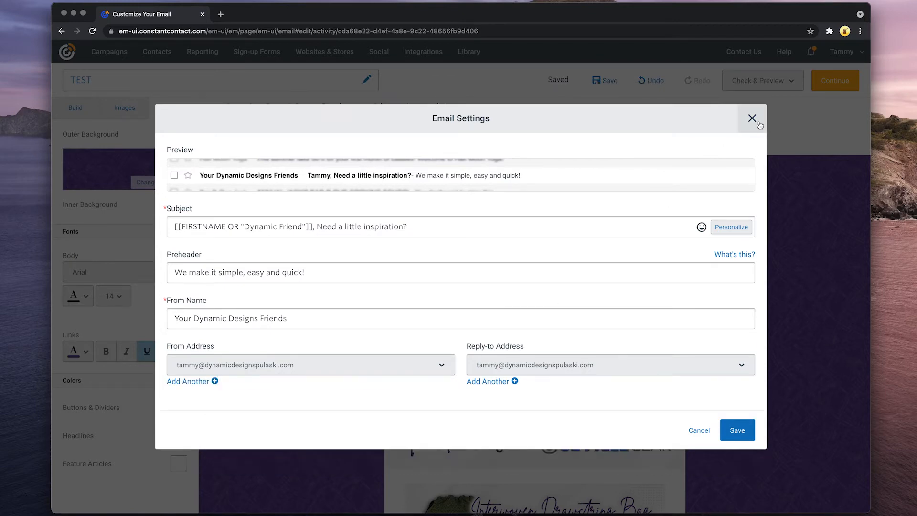
left_click(751, 118)
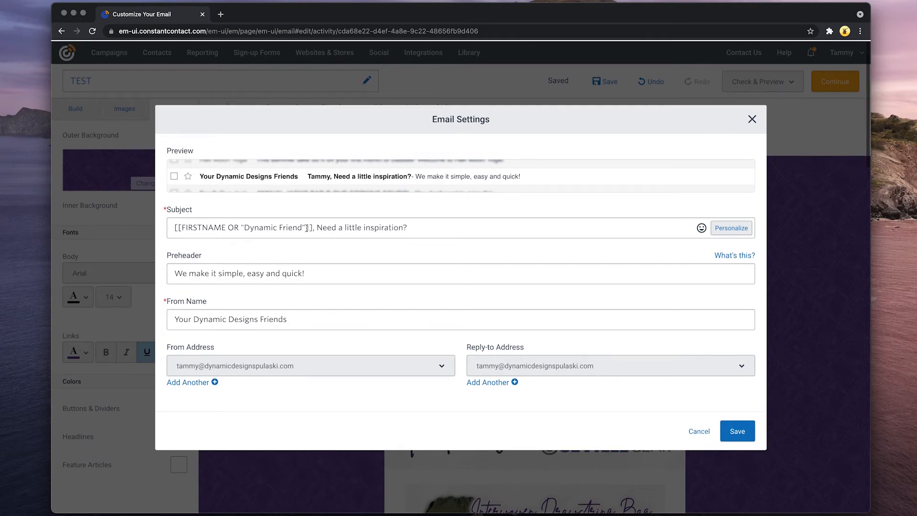
Step: Review the preheader and From Name fields, leaving both unchanged, and save the settings
left_click(310, 227)
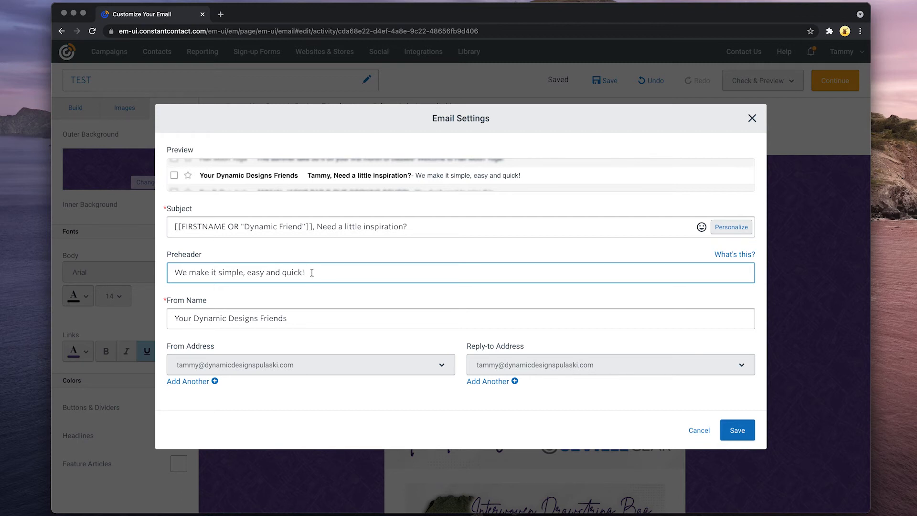
left_click(312, 319)
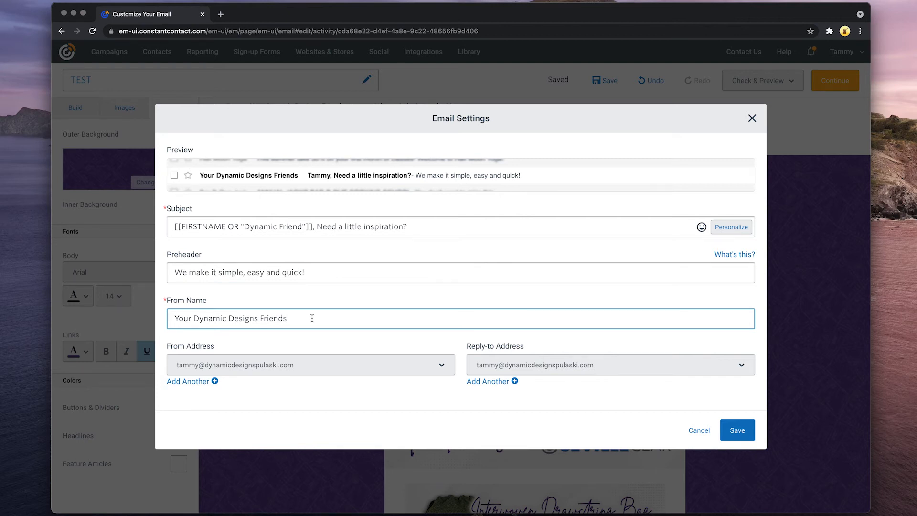
mouse_move(318, 317)
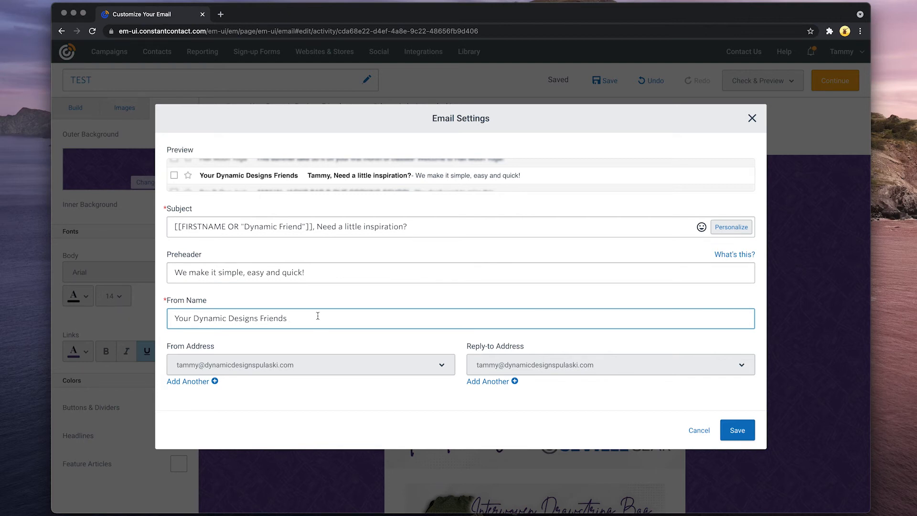
mouse_move(733, 213)
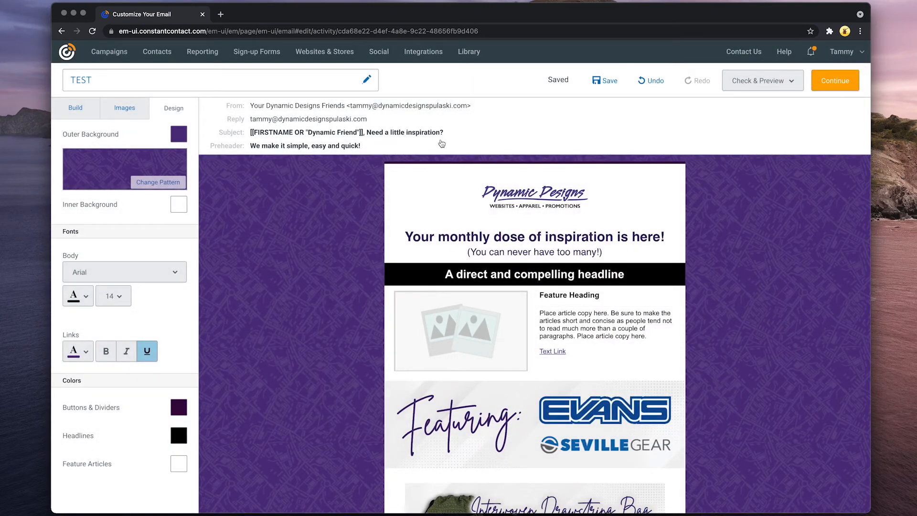
mouse_move(316, 149)
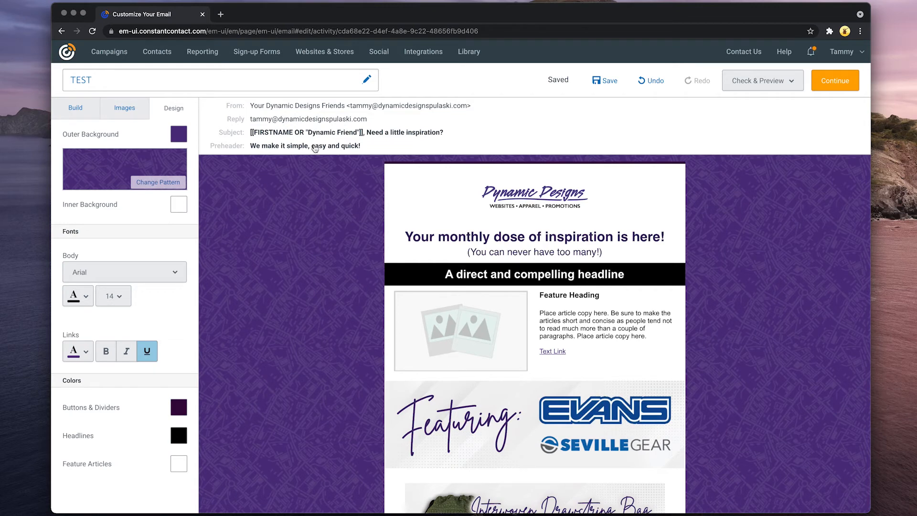
Step: Bring up a desktop preview of the TEST email via Check & Preview
left_click(763, 80)
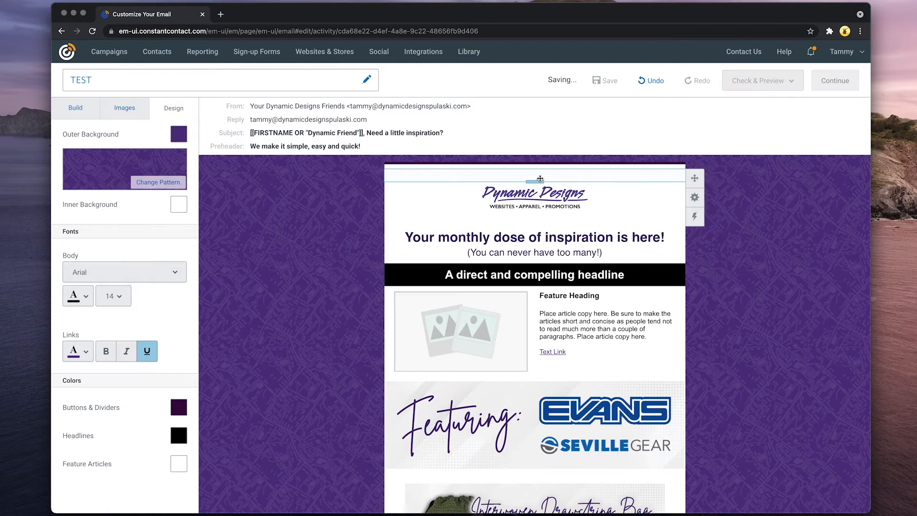
left_click(758, 80)
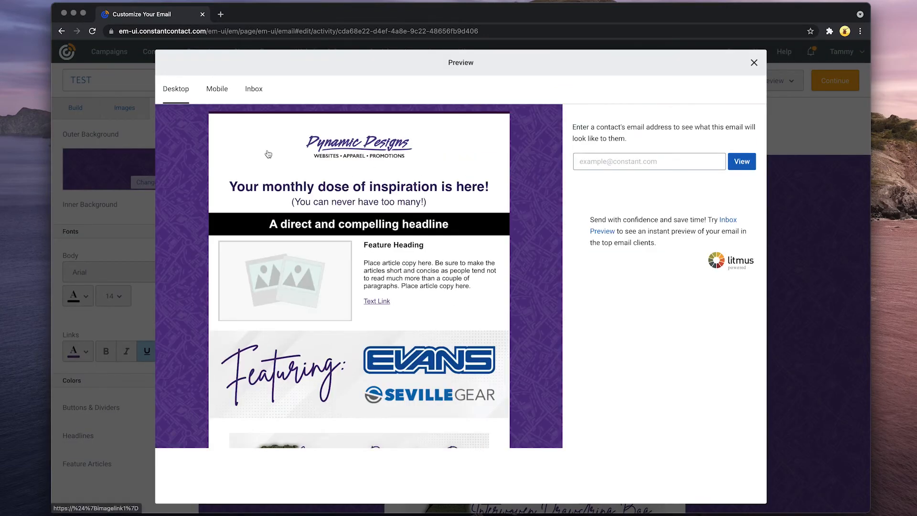
mouse_move(247, 169)
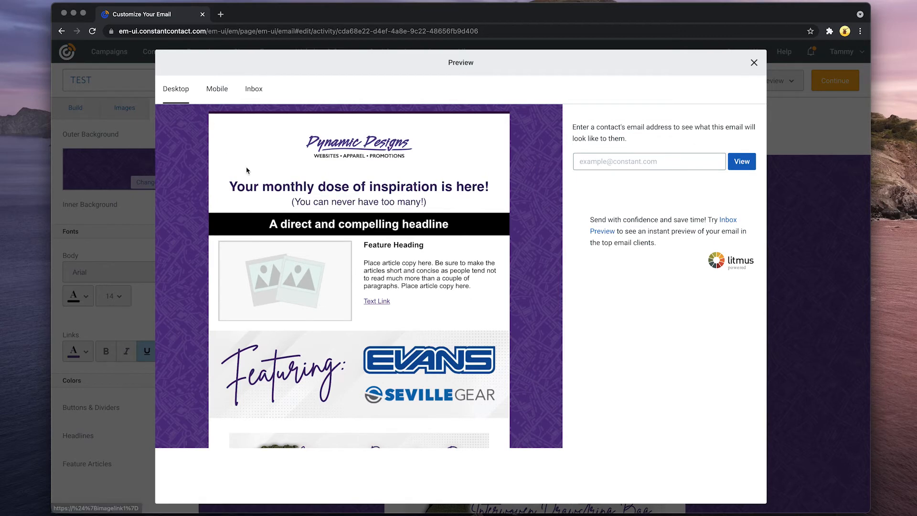
scroll("down", 3)
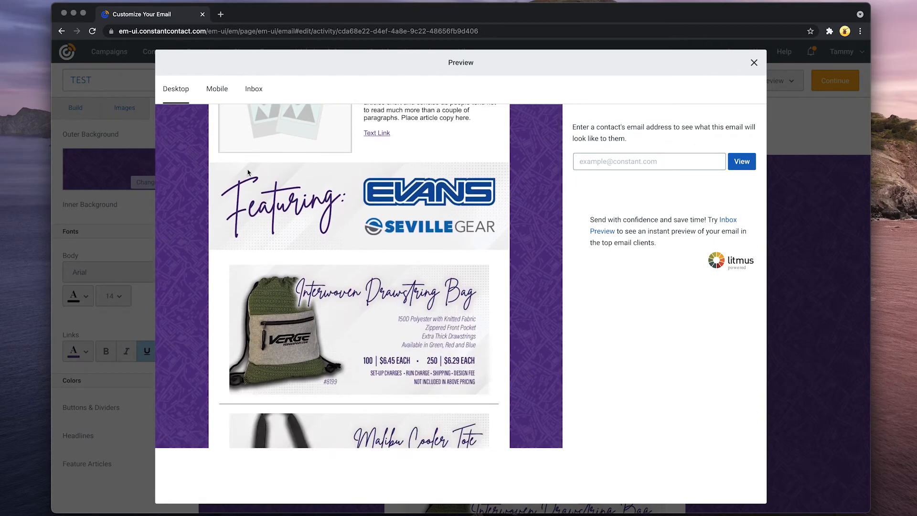
left_click(217, 88)
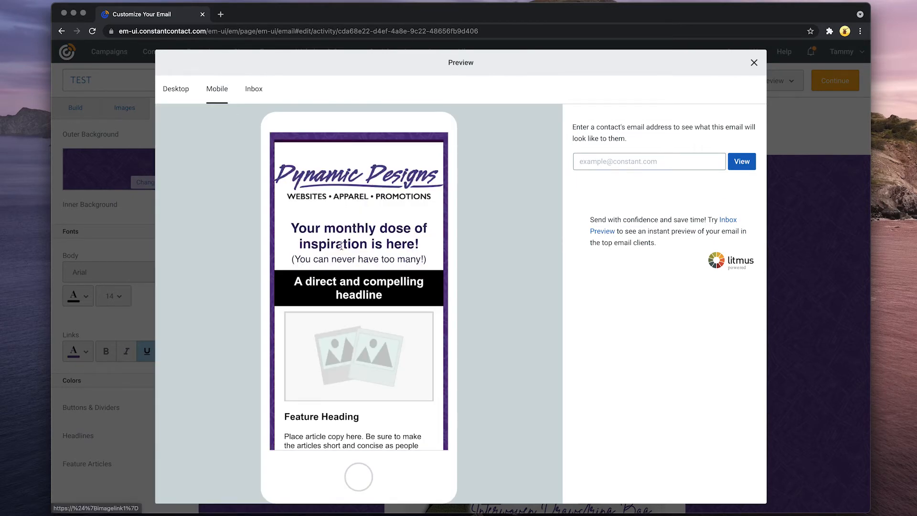
left_click(253, 89)
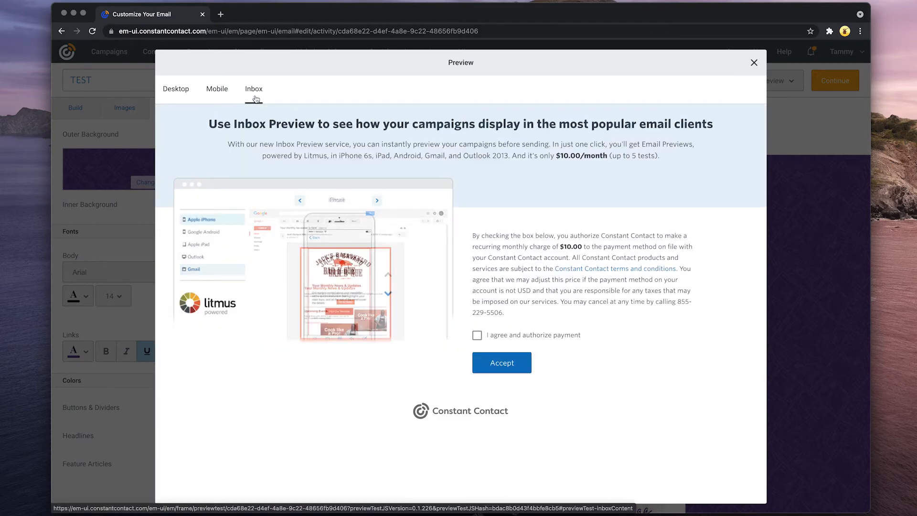
left_click(176, 89)
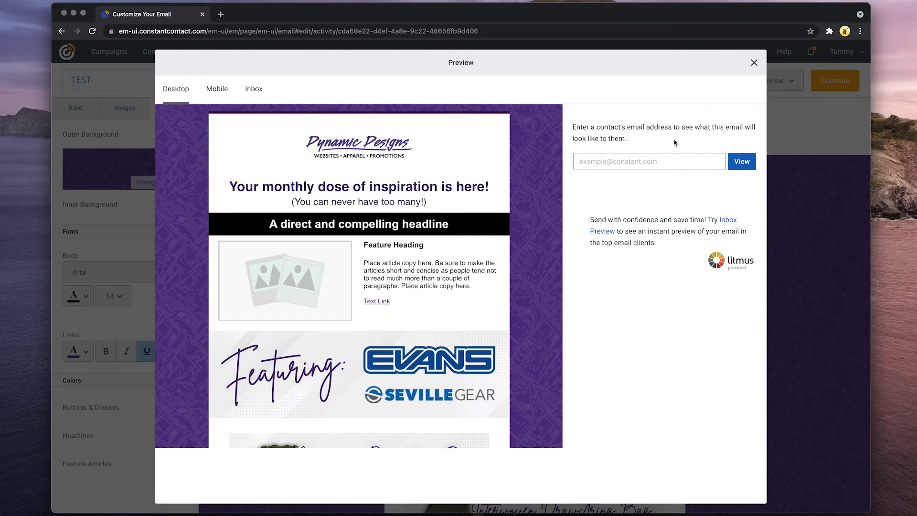
Step: Reopen the preview in Send a test email mode for the TEST email
left_click(754, 63)
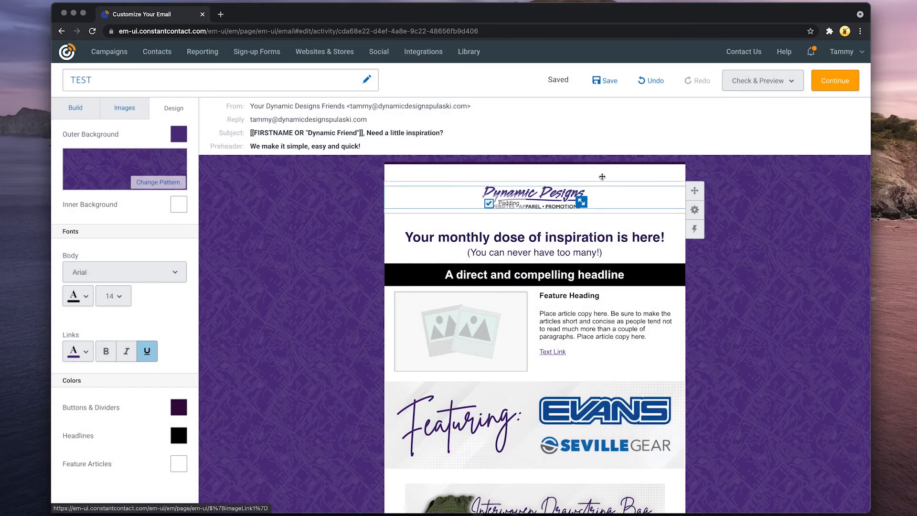
left_click(762, 80)
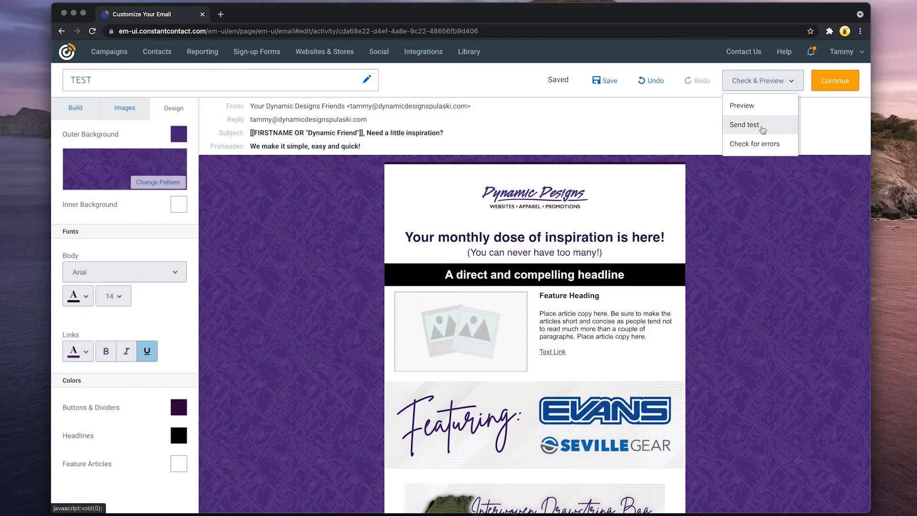
left_click(742, 105)
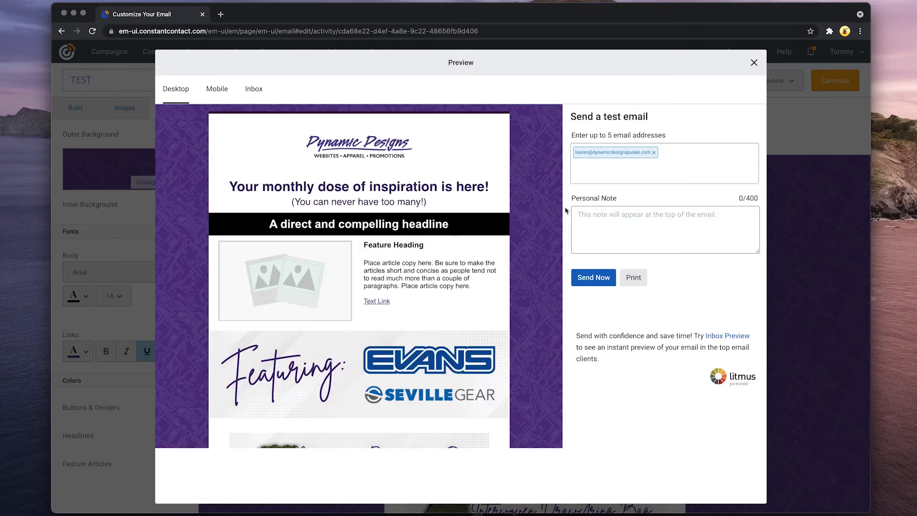
mouse_move(529, 211)
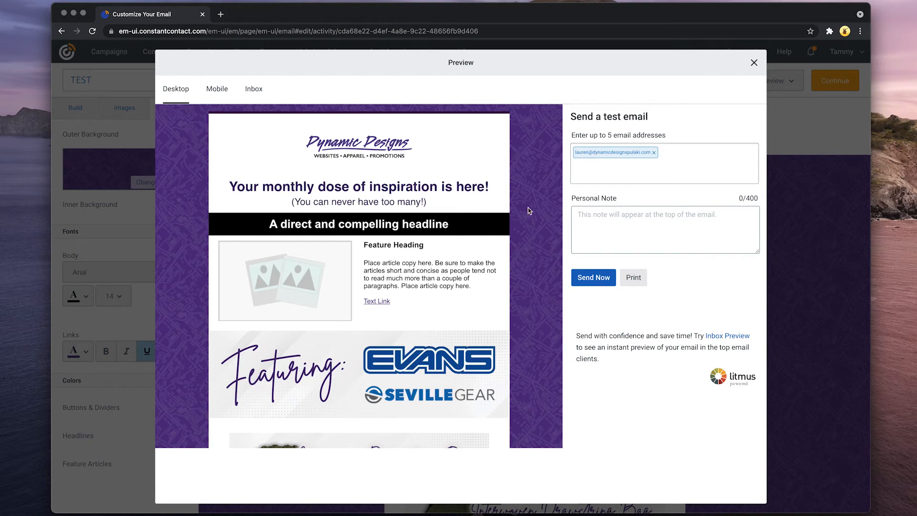
Step: Enter the single test recipient address, then close the preview without sending the test
scroll("down", 3)
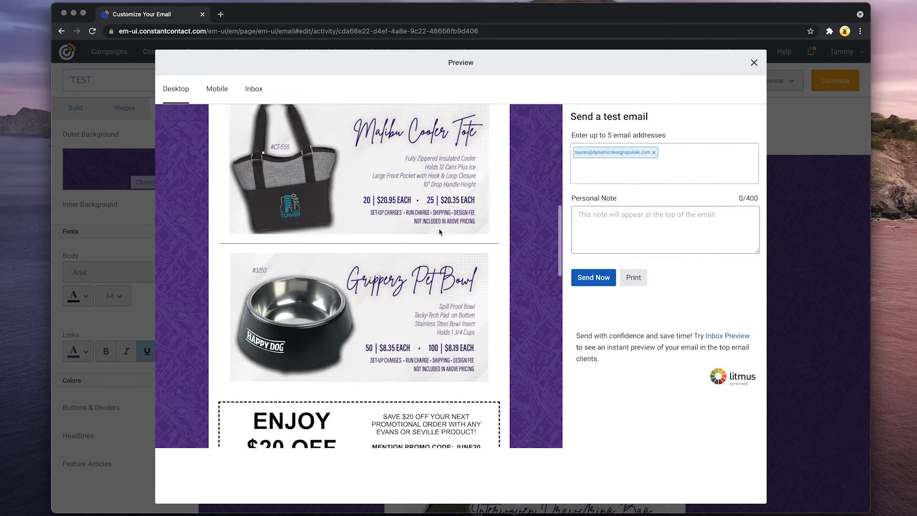
scroll("down", 3)
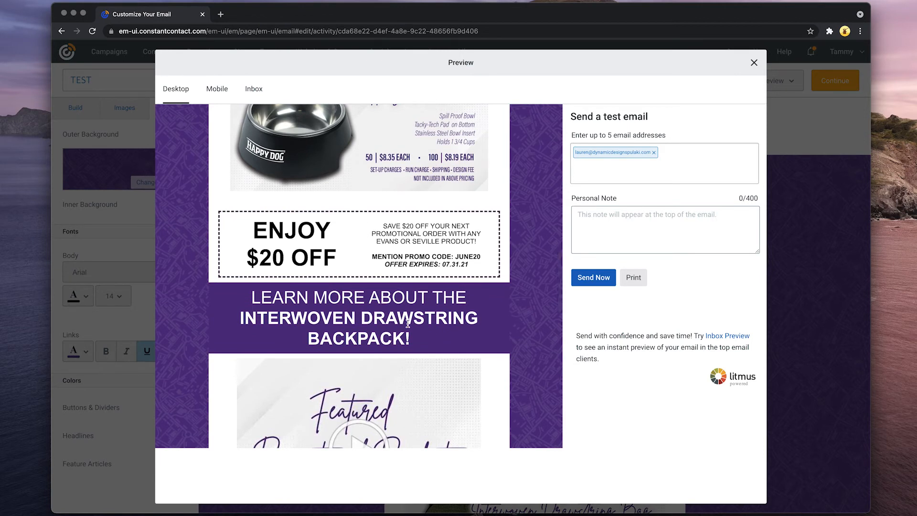
mouse_move(558, 170)
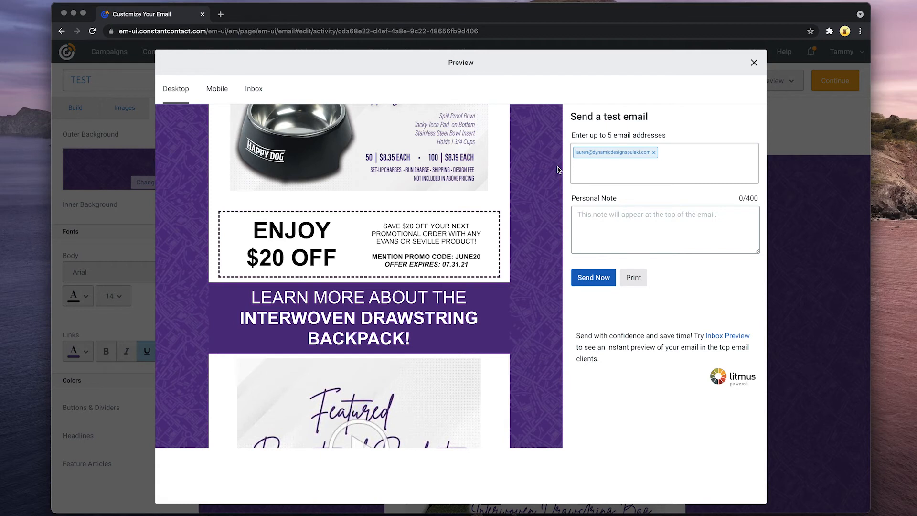
mouse_move(579, 158)
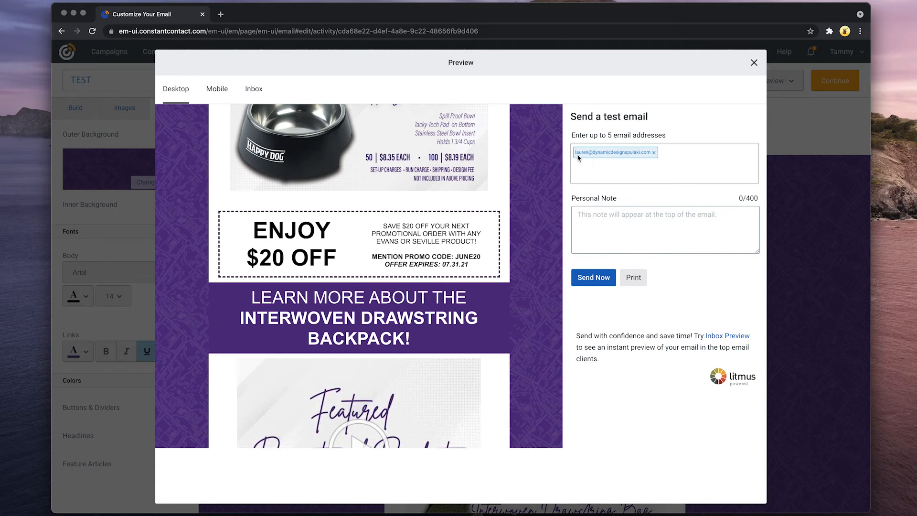
mouse_move(561, 171)
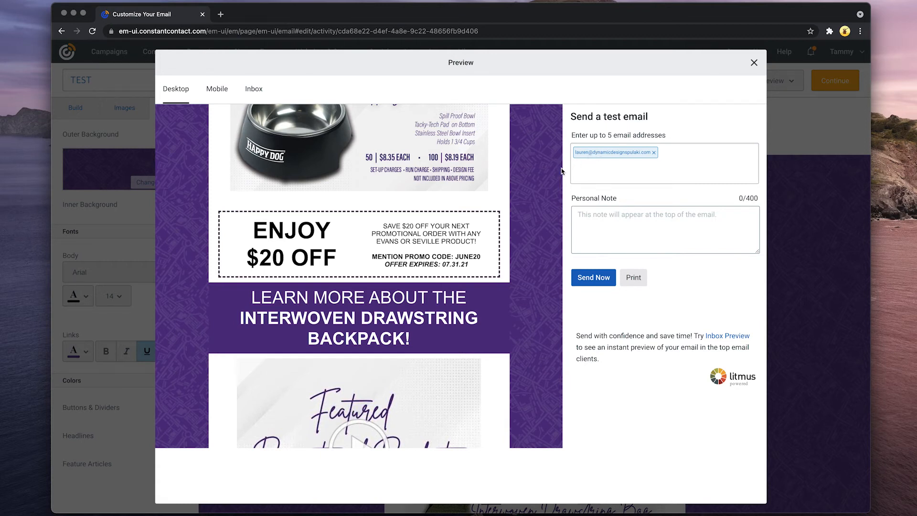
left_click(635, 229)
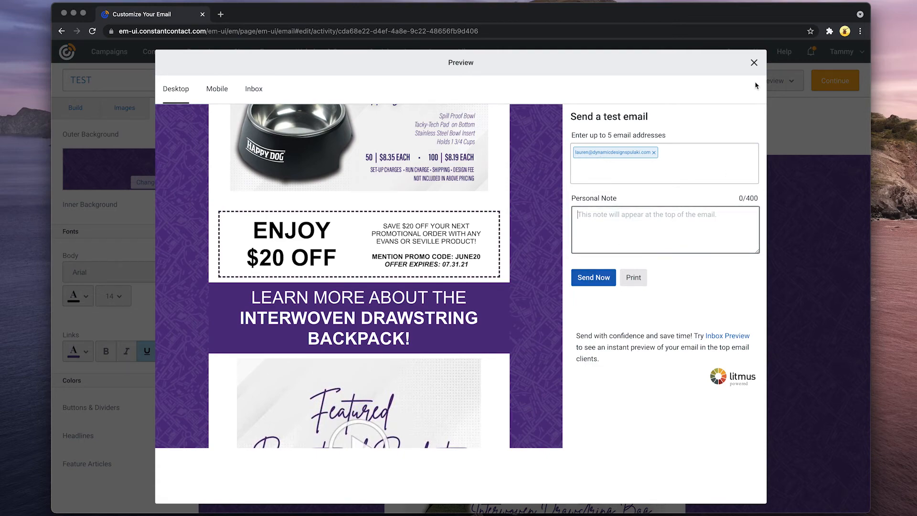
left_click(753, 63)
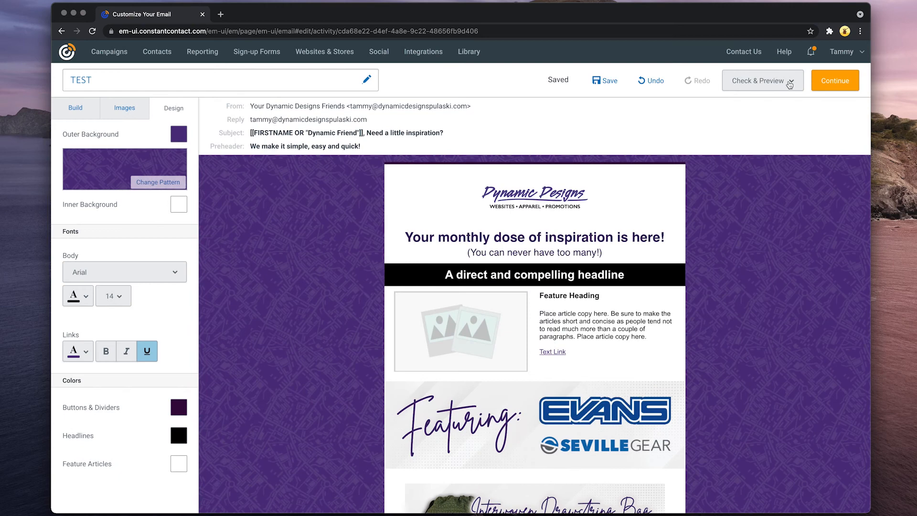
Step: Continue from the editor to the TEST email's scheduling page
left_click(763, 81)
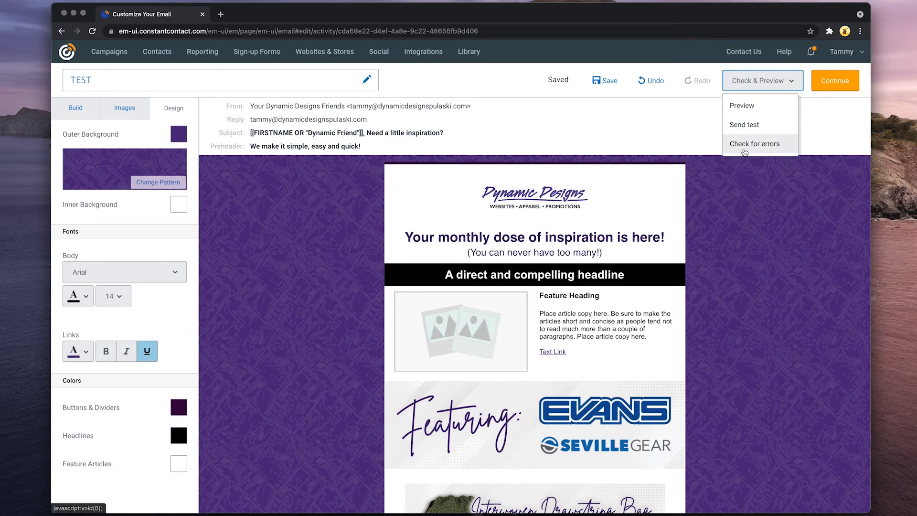
mouse_move(746, 150)
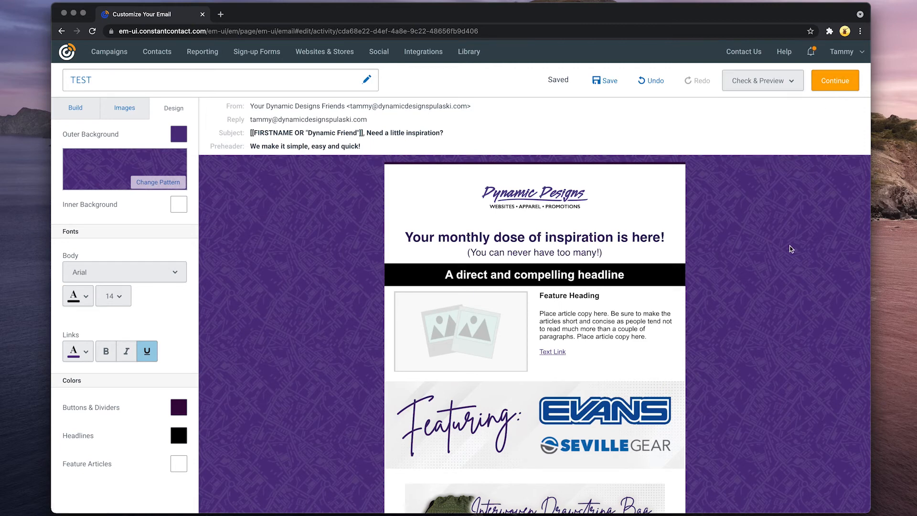
mouse_move(841, 103)
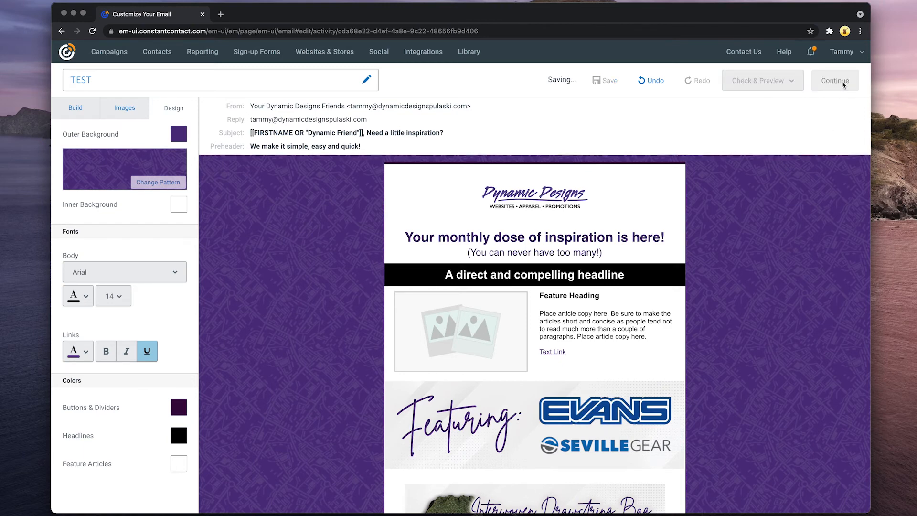
left_click(835, 81)
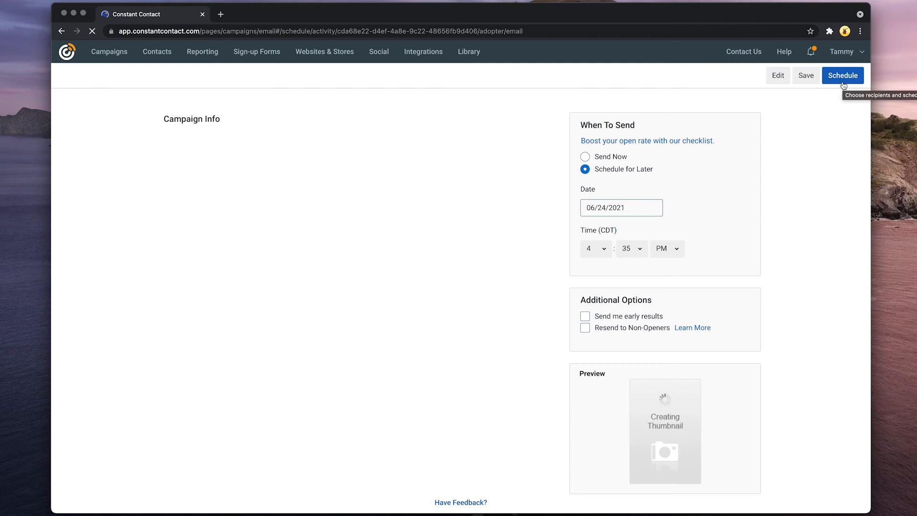
left_click(843, 75)
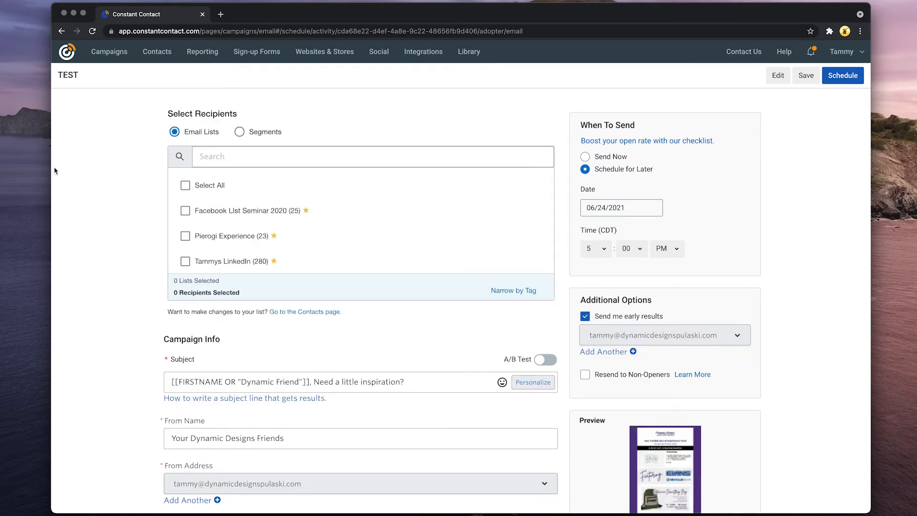
scroll("down", 3)
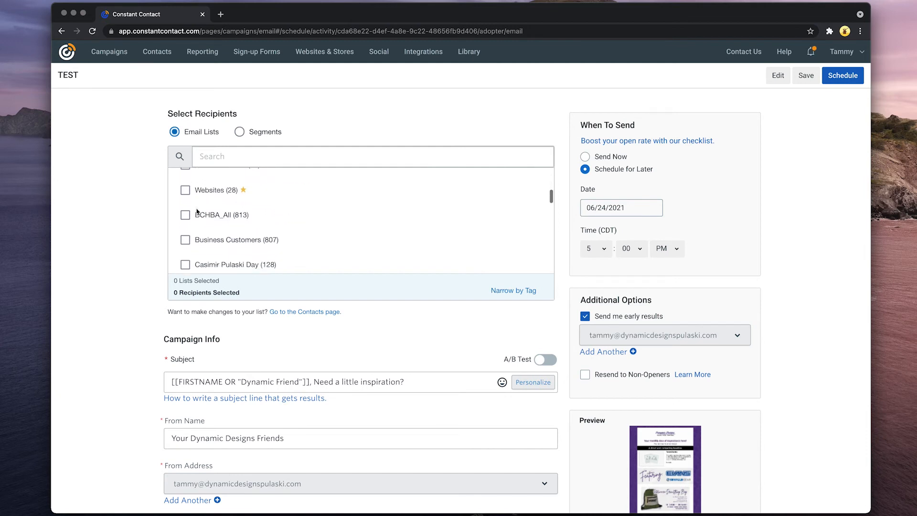
scroll("down", 3)
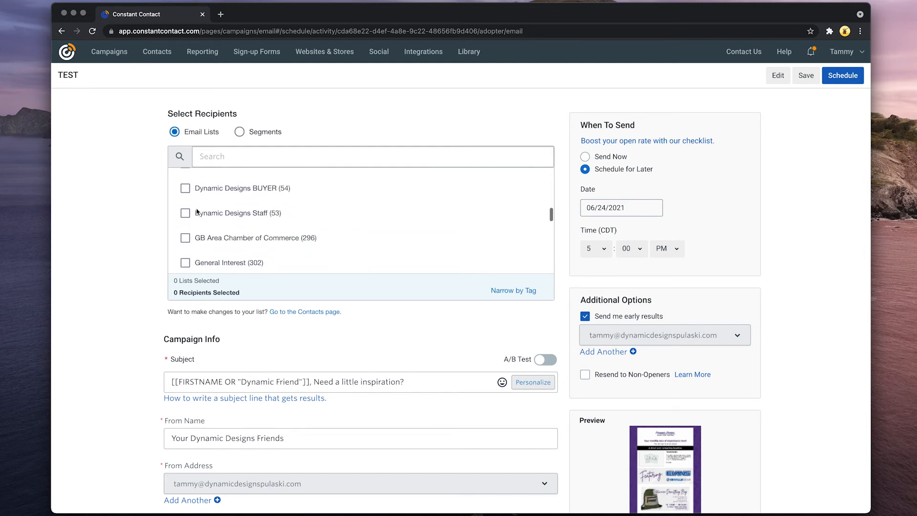
scroll("down", 3)
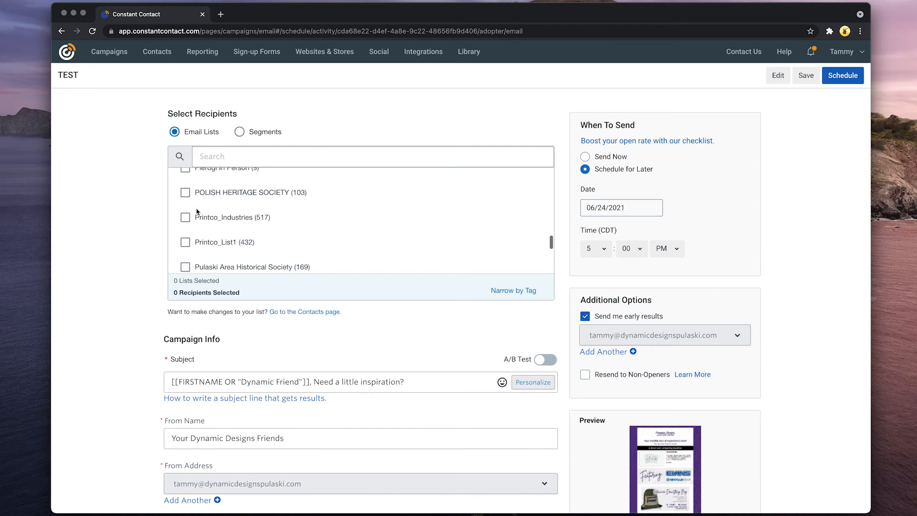
scroll("down", 3)
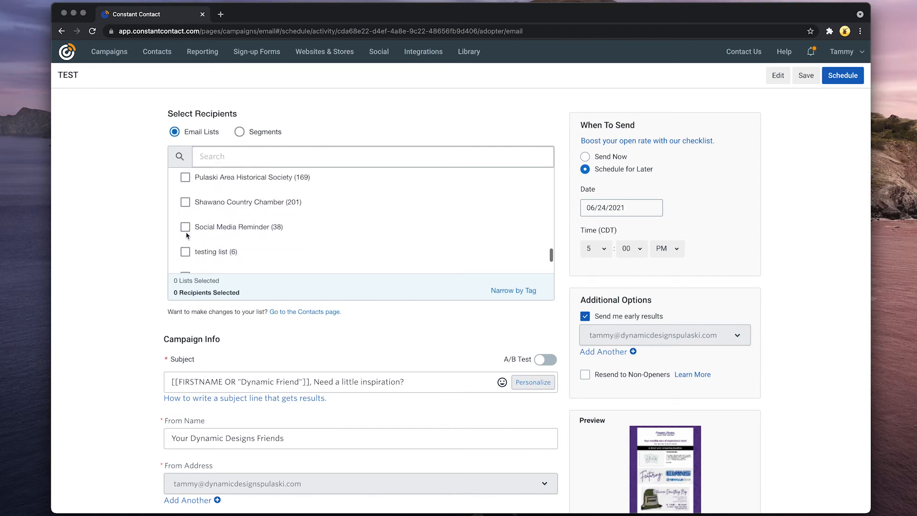
mouse_move(184, 228)
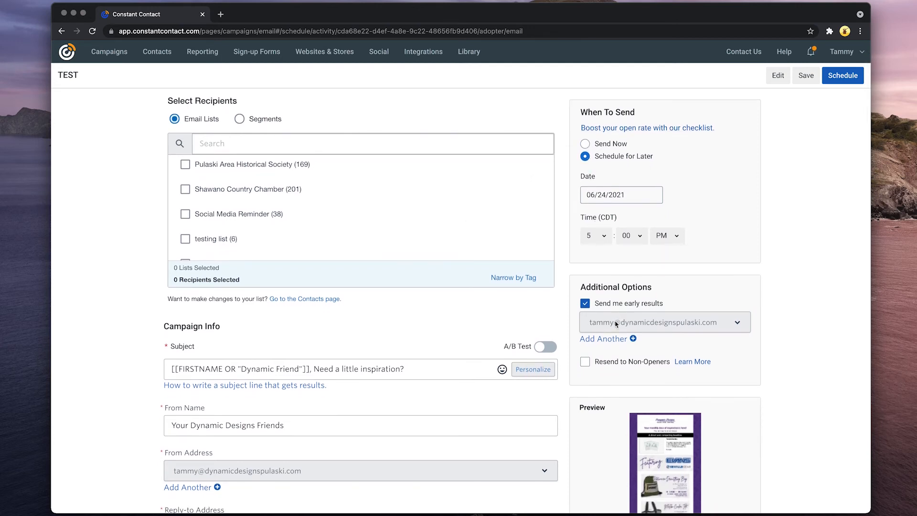
scroll("down", 3)
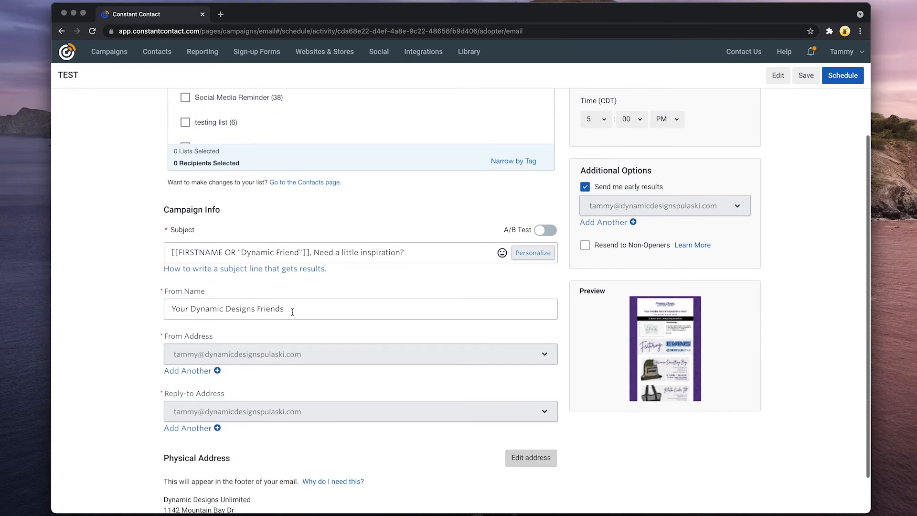
scroll("down", 3)
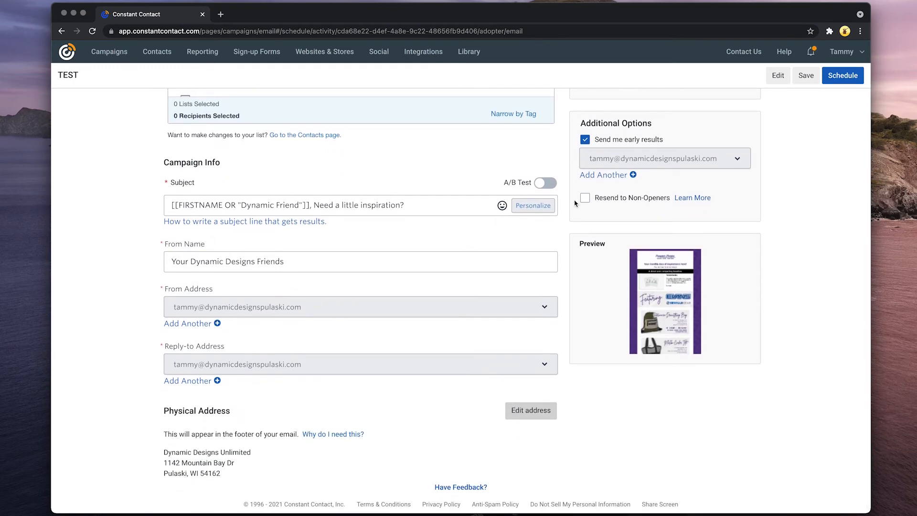
left_click(585, 197)
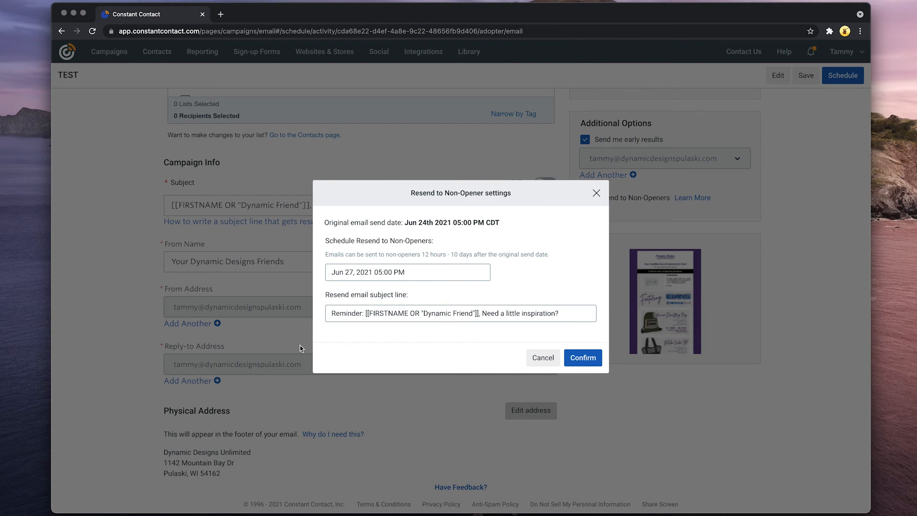
left_click(407, 273)
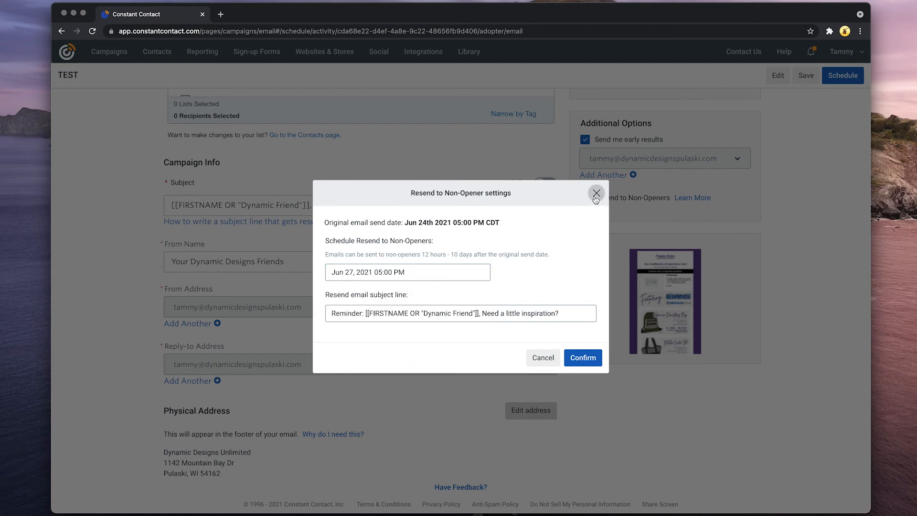
left_click(596, 193)
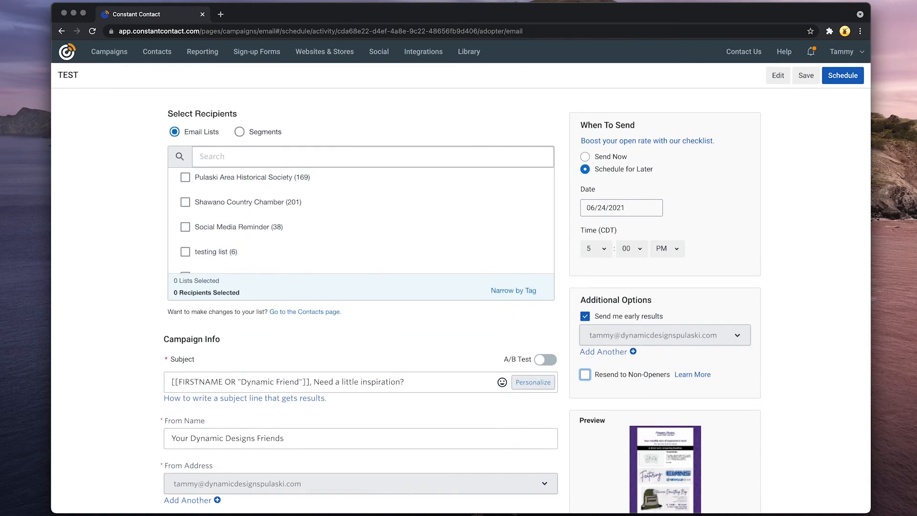
Step: Leave scheduling and load the full campaigns list, with the TEST draft at the top
left_click(109, 52)
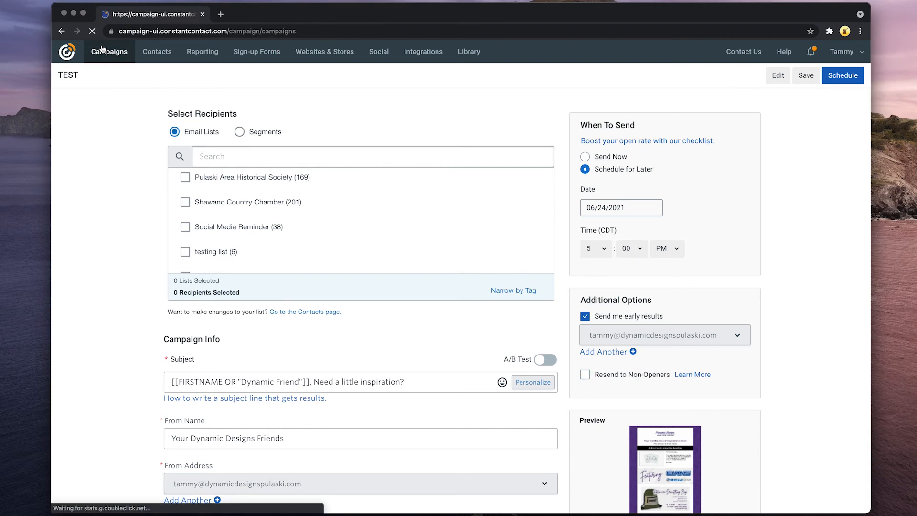
left_click(109, 52)
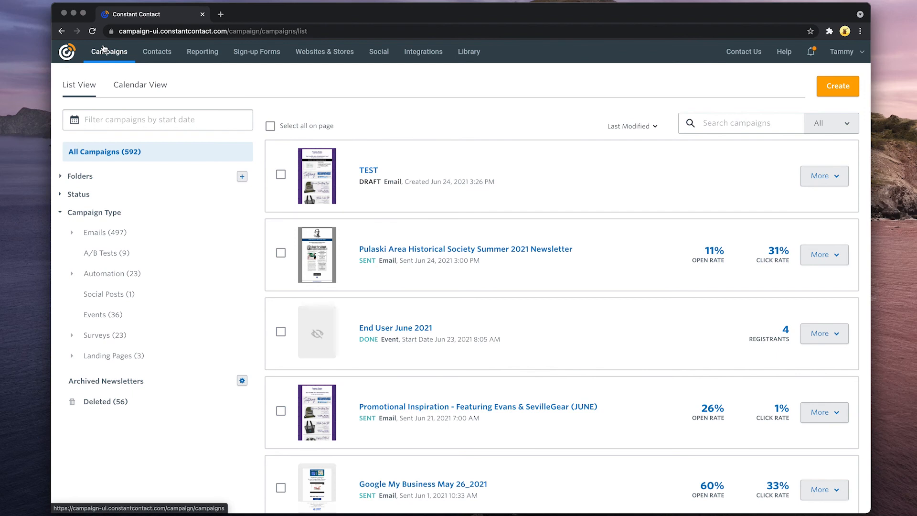
mouse_move(202, 54)
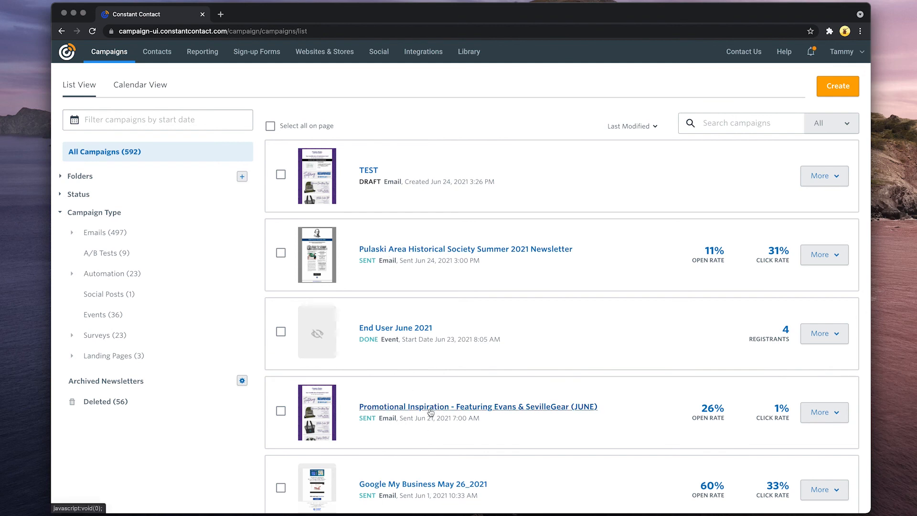
mouse_move(432, 414)
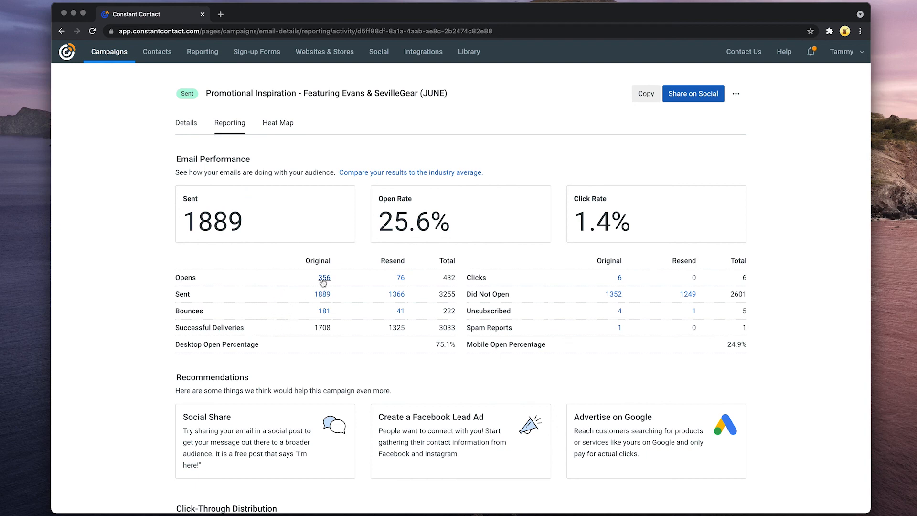
mouse_move(393, 283)
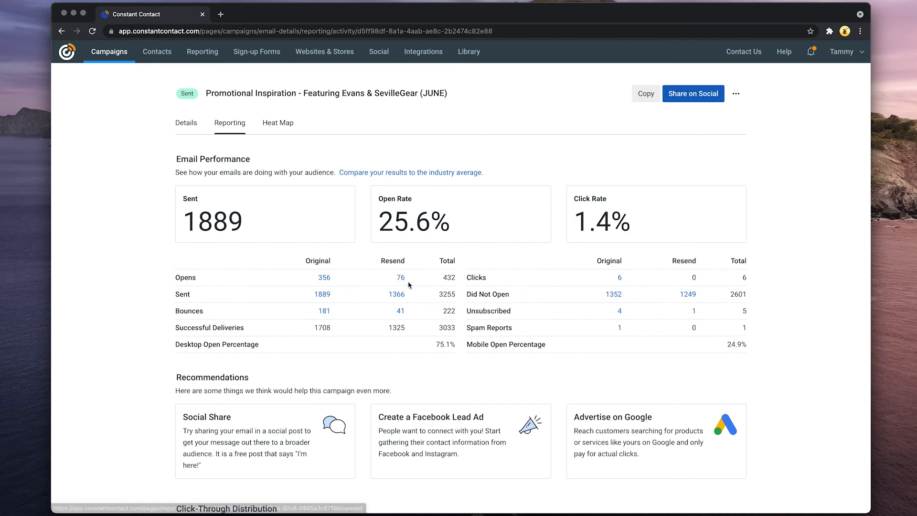
mouse_move(620, 318)
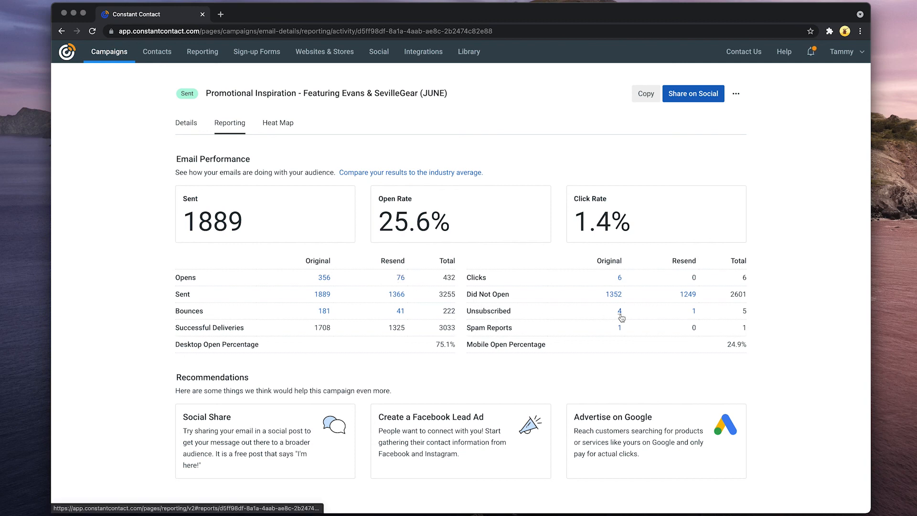